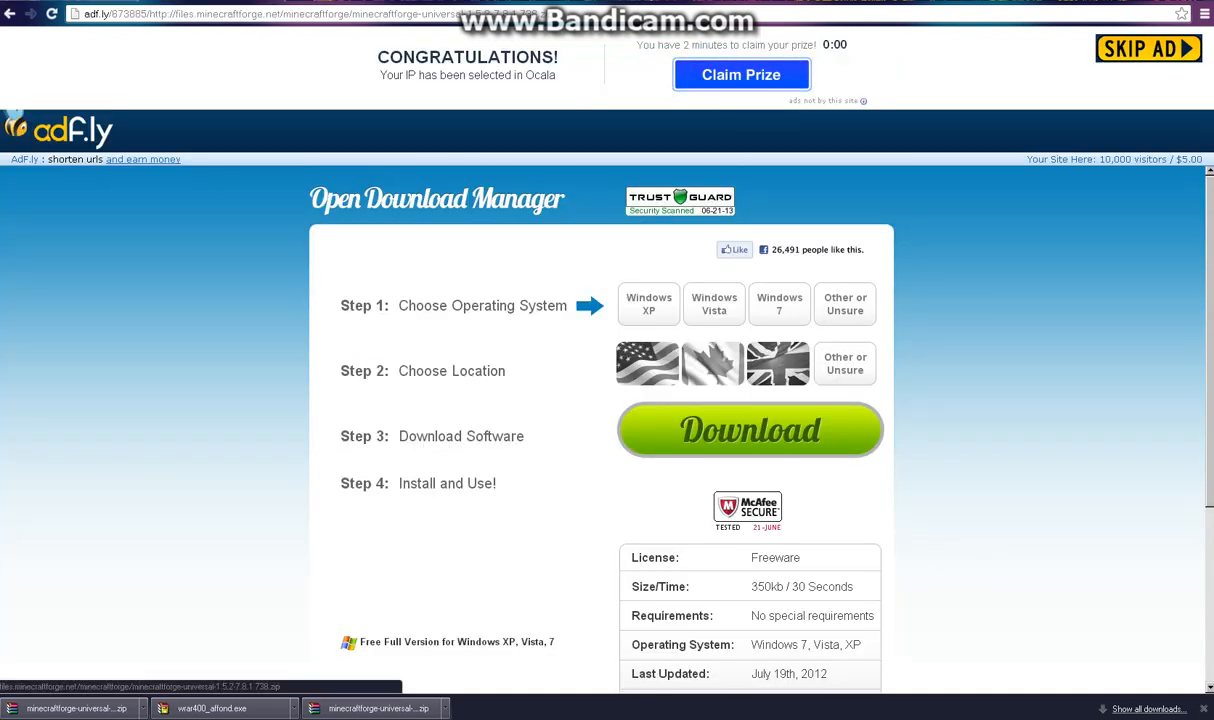
- Skip the adf.ly interstitial and download the Forge universal package from files.minecraftforge.net
{"action": "left_click", "coordinate": [142, 160]}
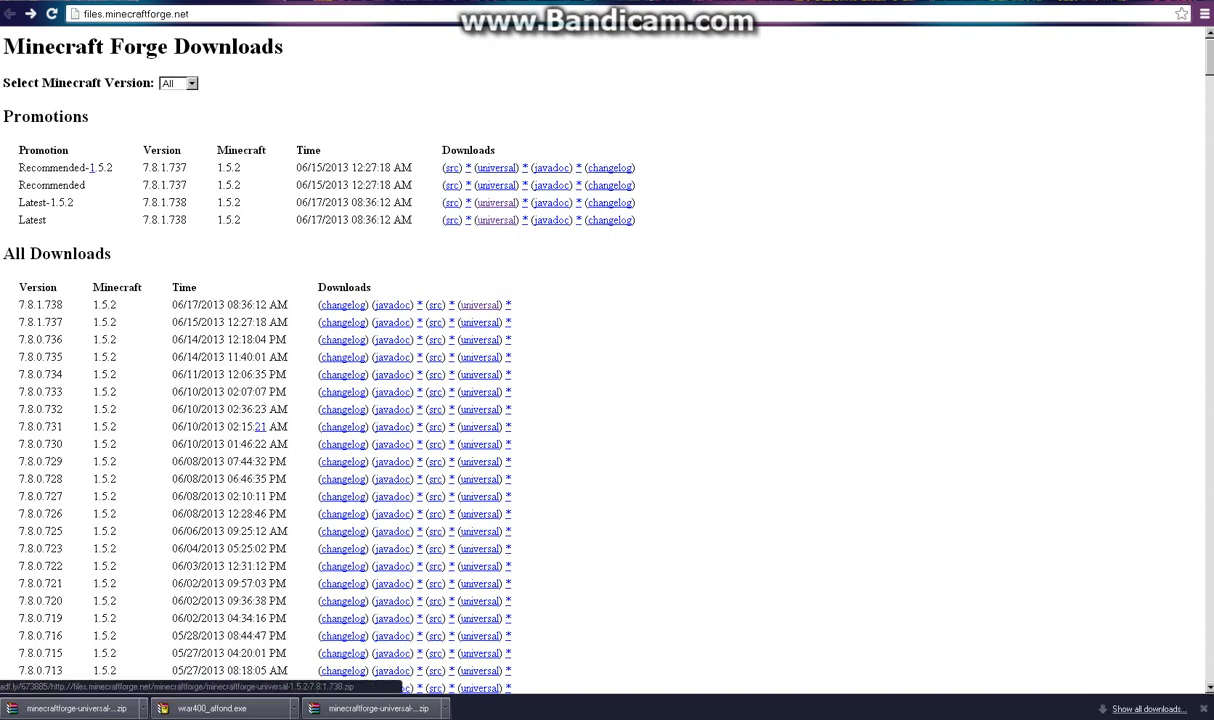
{"action": "left_click", "coordinate": [480, 304]}
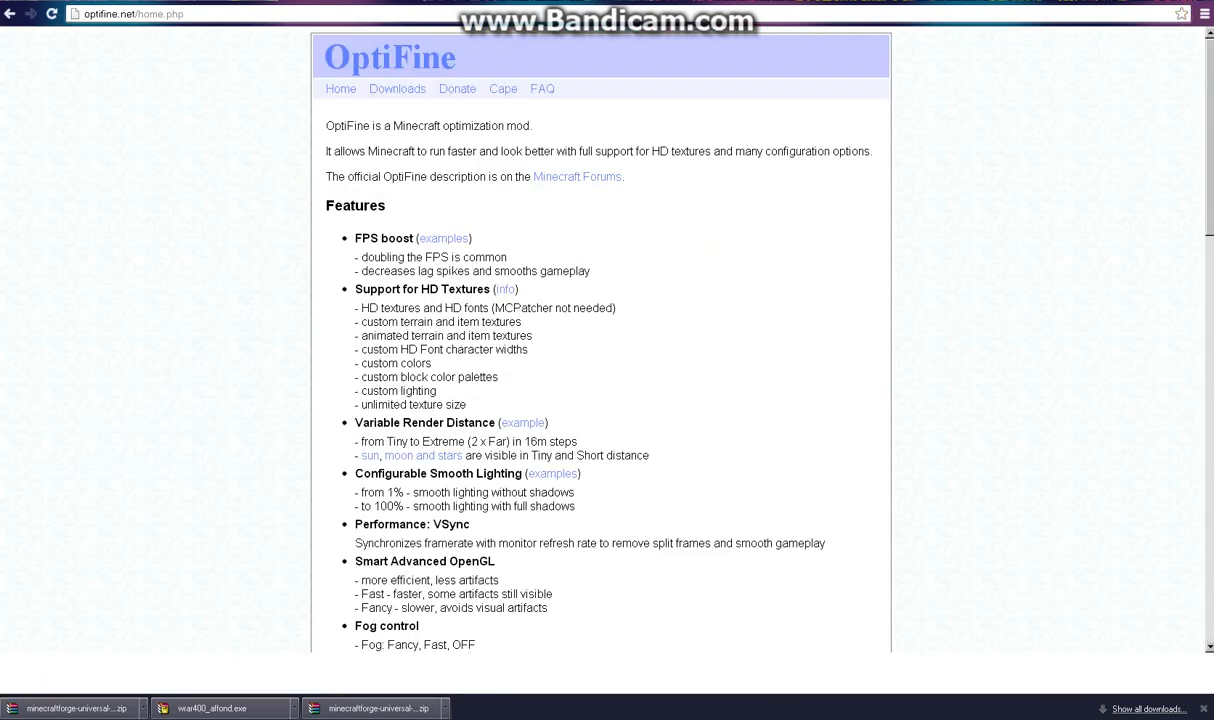
- Reach the OptiFine Downloads list and follow the 1.5.2 link, landing on an iLivid ad page
{"action": "scroll", "scroll_direction": "down", "scroll_amount": 3}
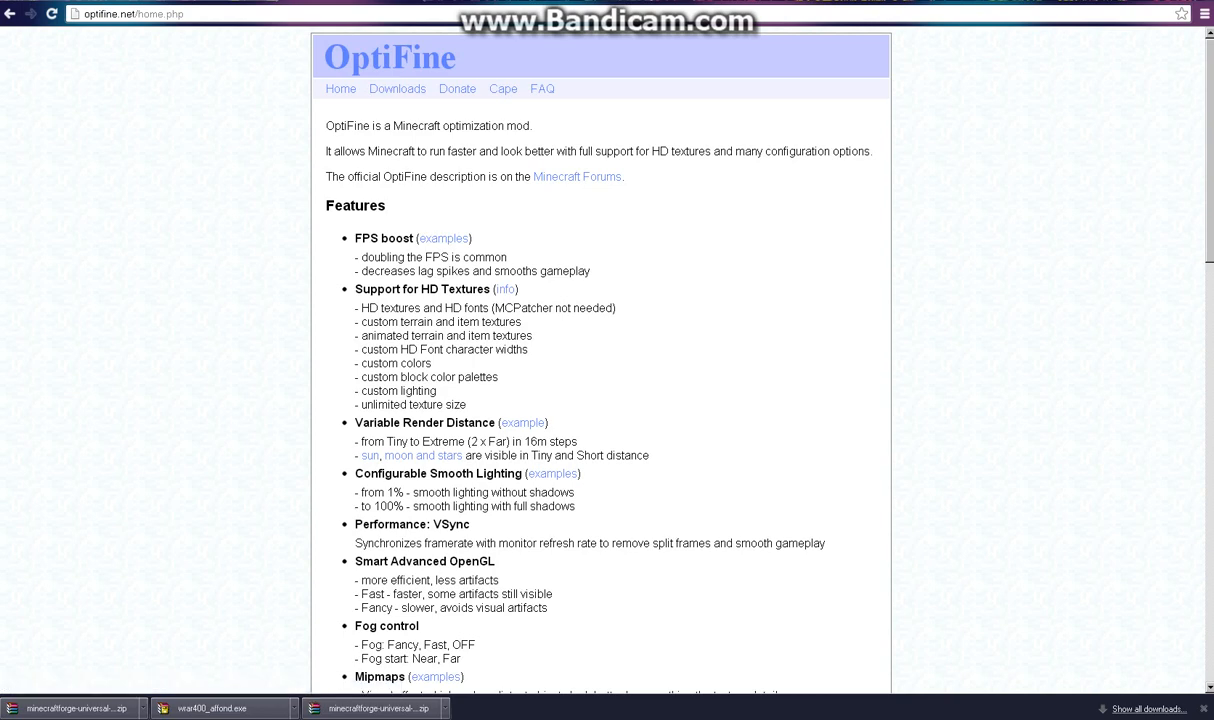
{"action": "left_click", "coordinate": [396, 88]}
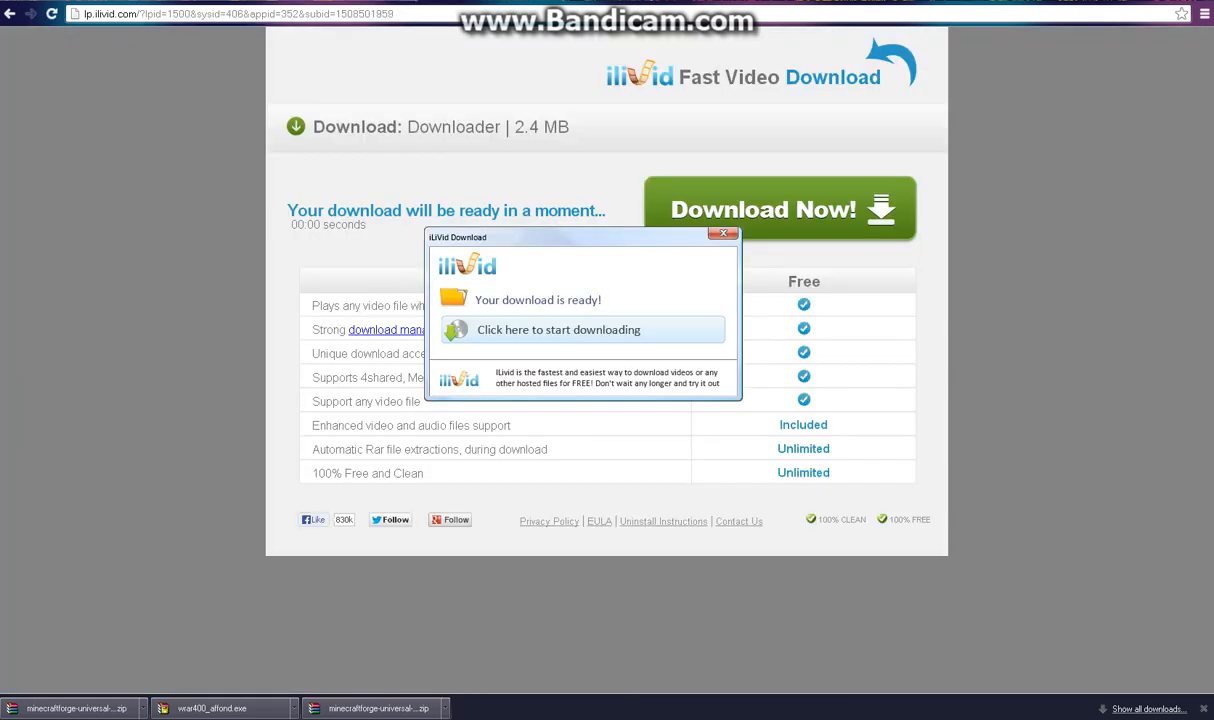
- Leave the ad page and download OptiFine_1.5.2_HD_U_D5.zip from the OptiFine adload page
{"action": "left_click", "coordinate": [558, 328]}
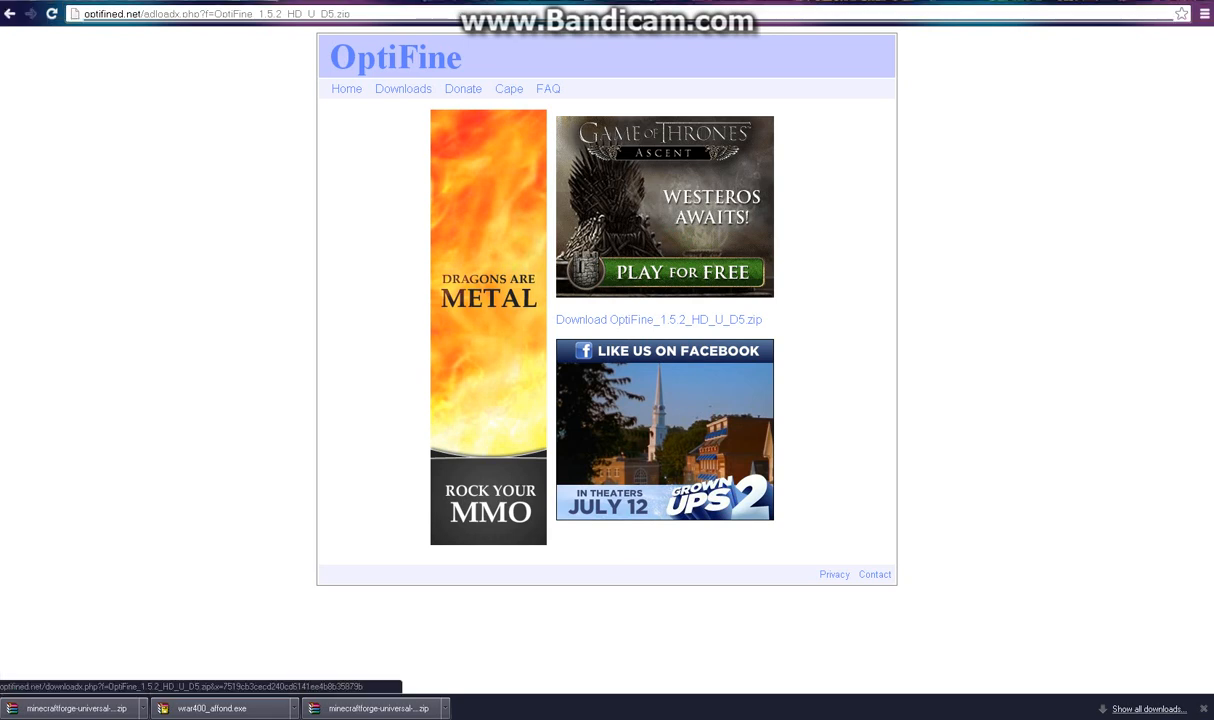
{"action": "left_click", "coordinate": [658, 320]}
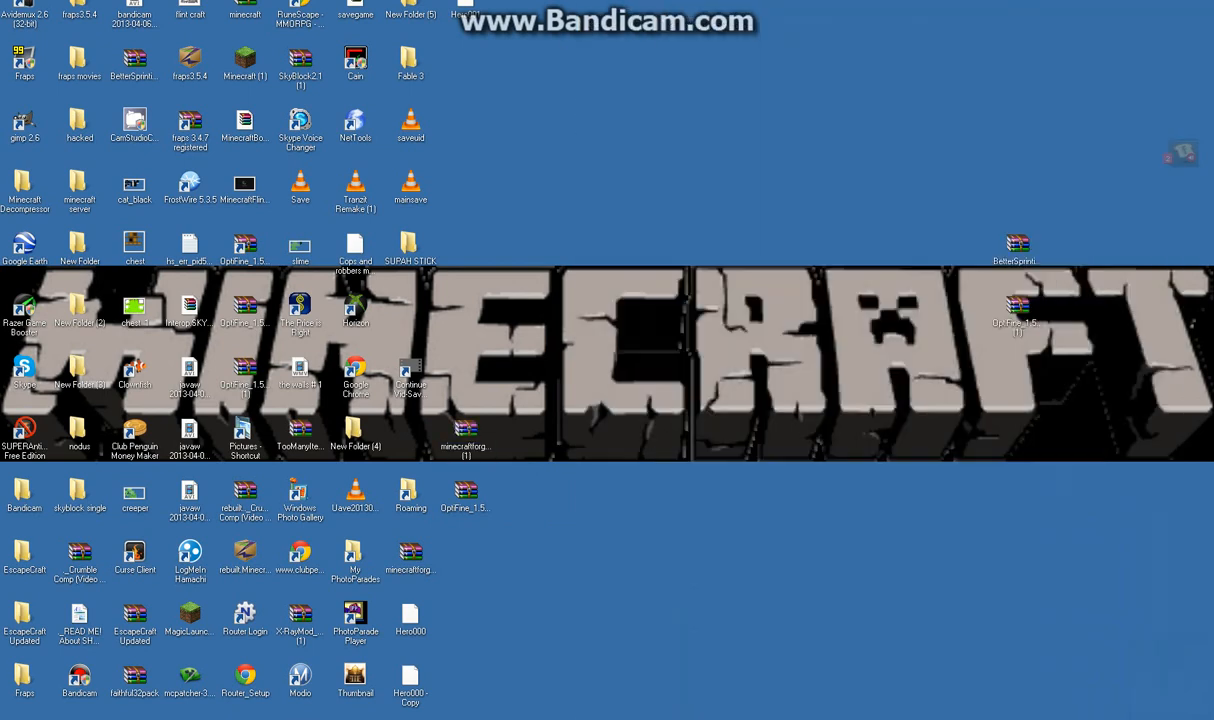
- Navigate via %appdata% to Roaming\.minecraft\bin and load minecraft.jar into WinRAR
{"action": "left_click", "coordinate": [16, 708]}
{"action": "type", "text": "%appdata%"}
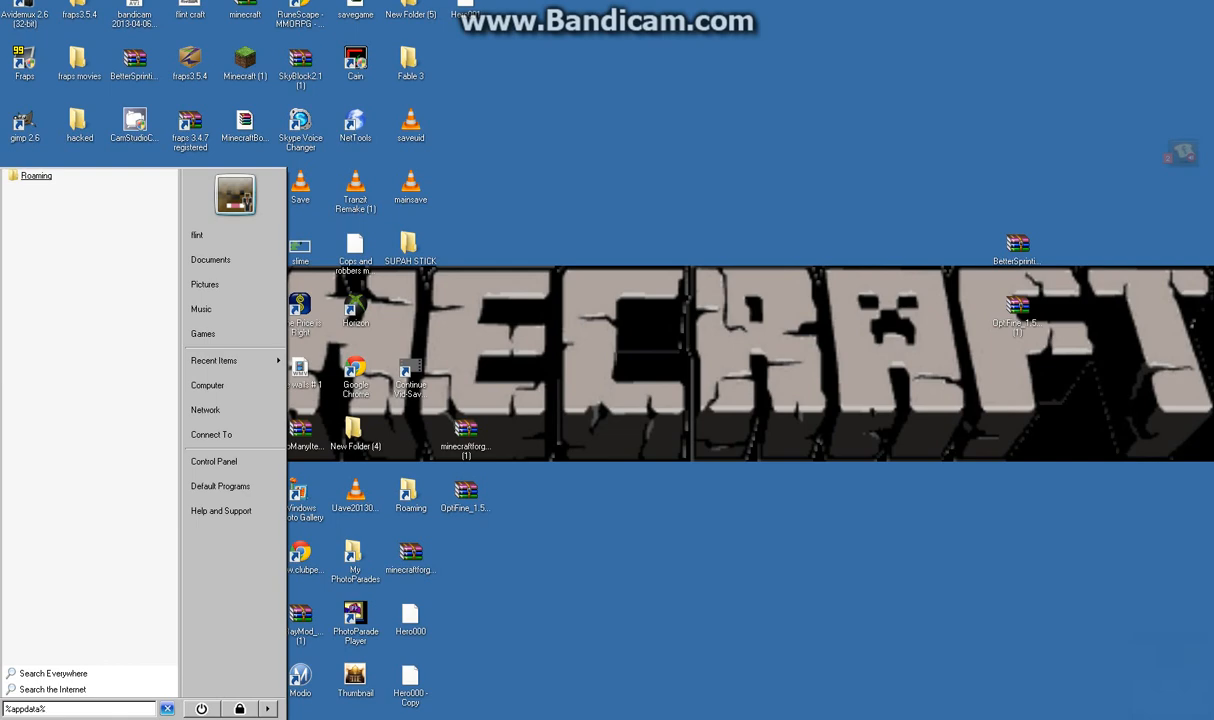
{"action": "left_click", "coordinate": [36, 176]}
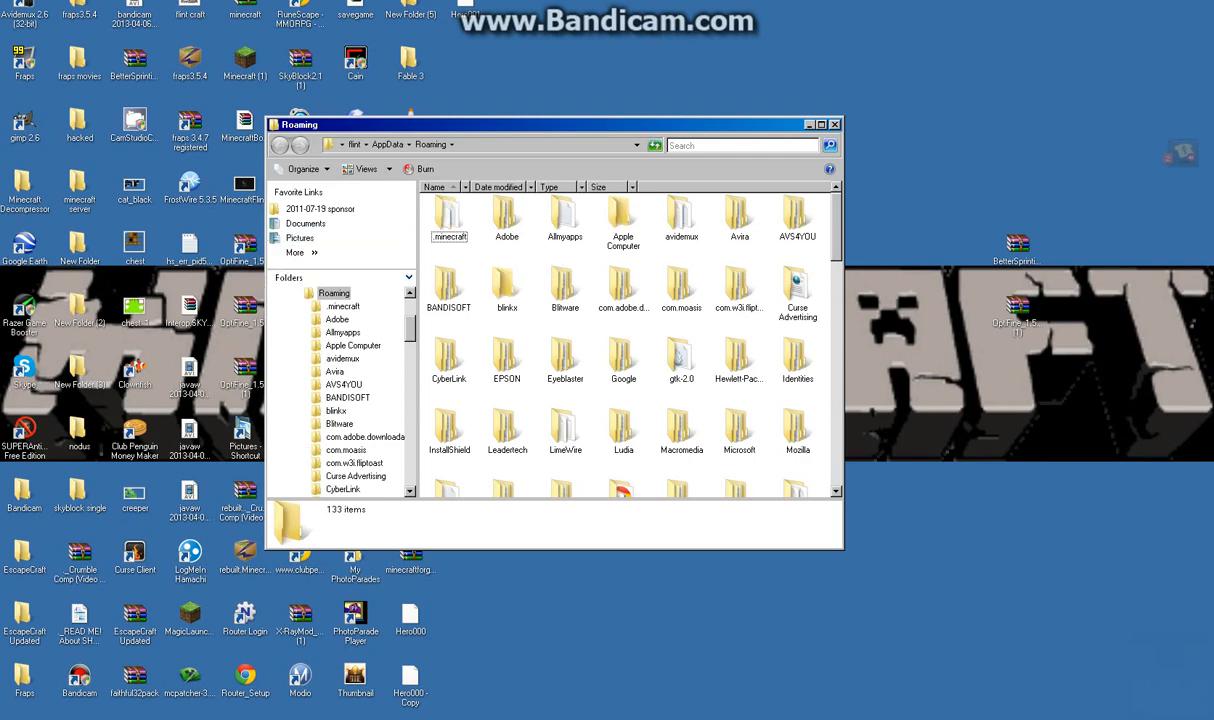
{"action": "double_click", "coordinate": [448, 216]}
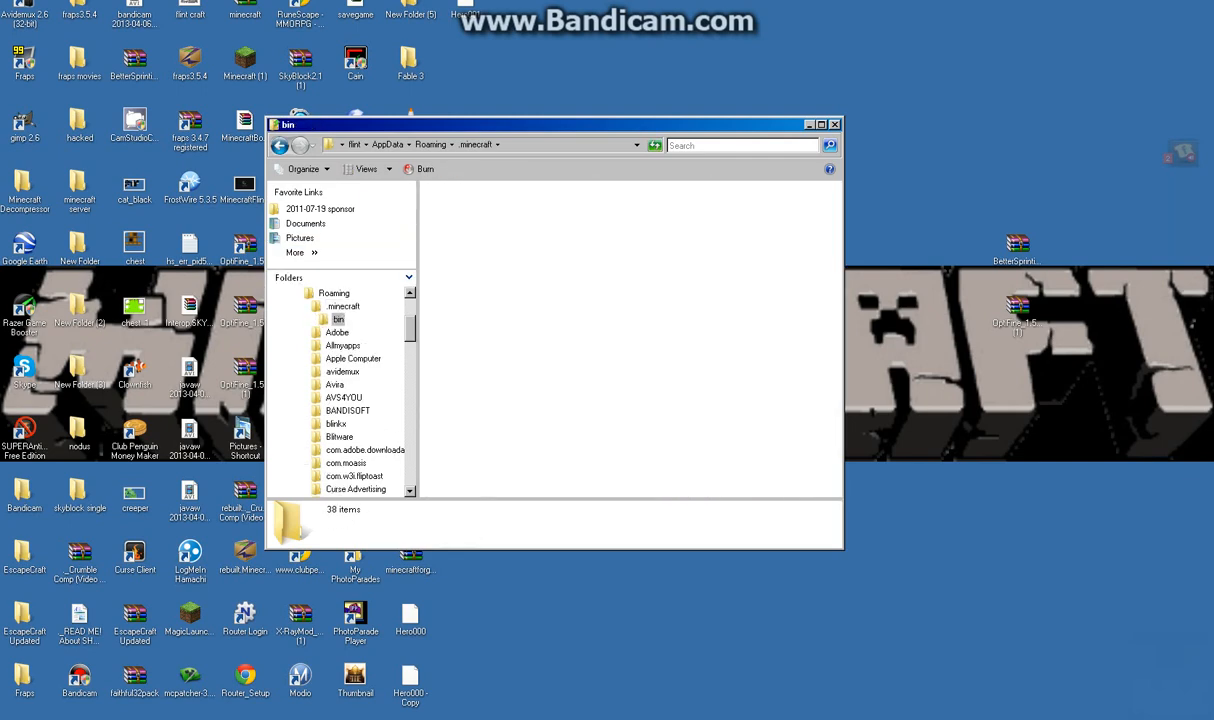
{"action": "double_click", "coordinate": [340, 318]}
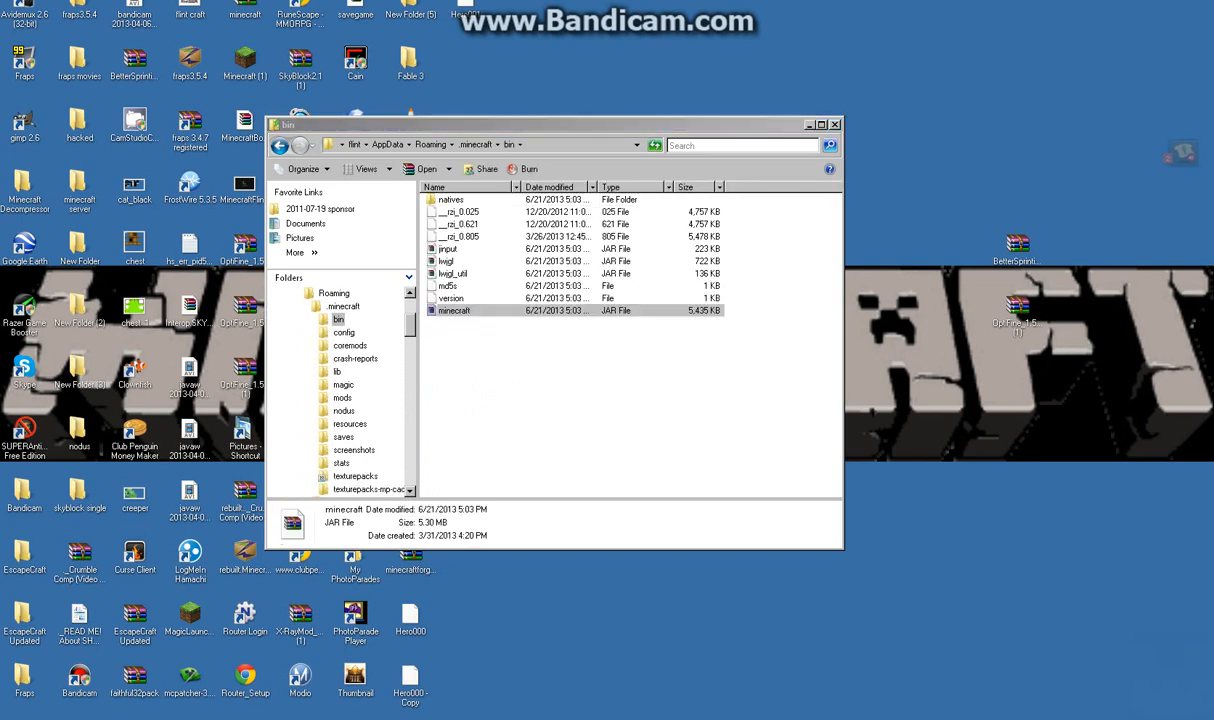
{"action": "double_click", "coordinate": [454, 310]}
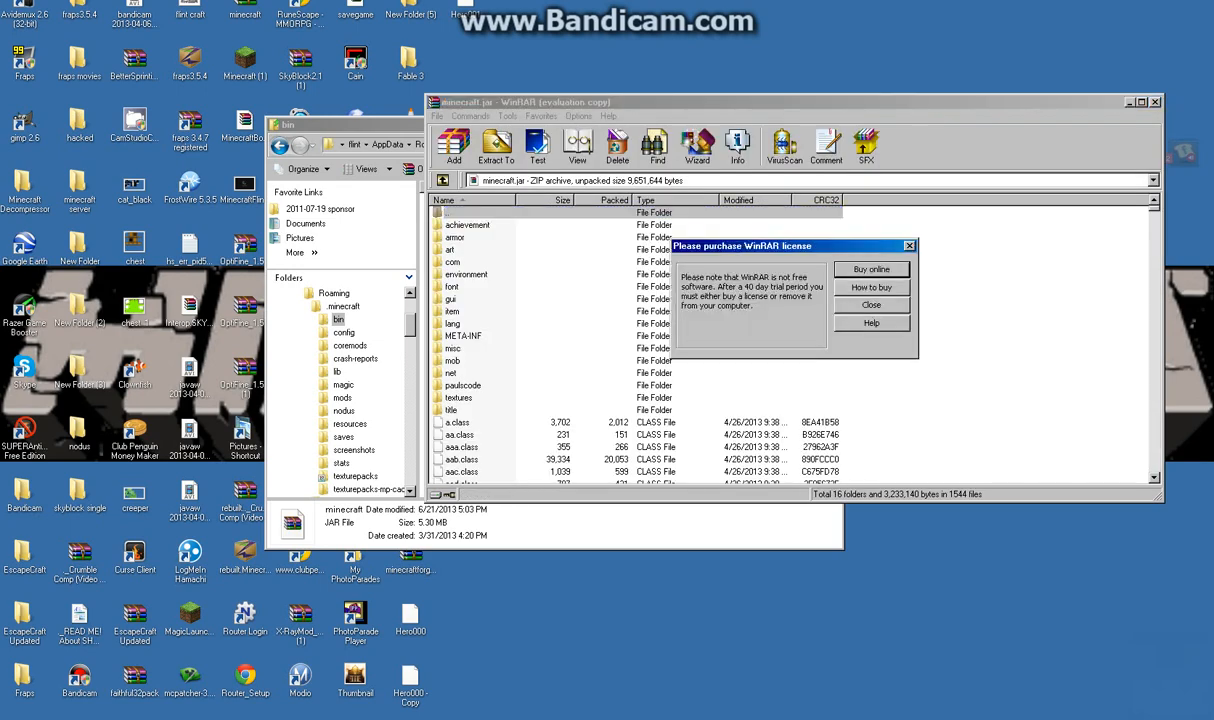
- Dismiss the license reminder and delete the META-INF folder from minecraft.jar
{"action": "left_click", "coordinate": [870, 304]}
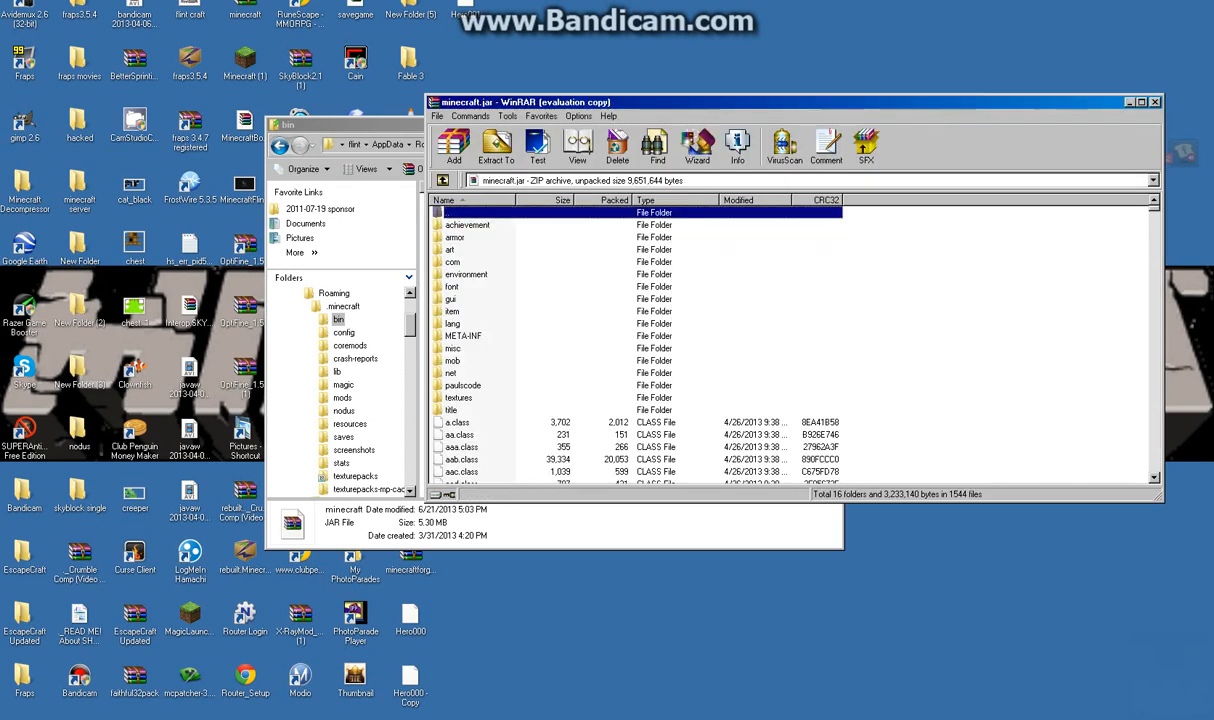
{"action": "right_click", "coordinate": [462, 336]}
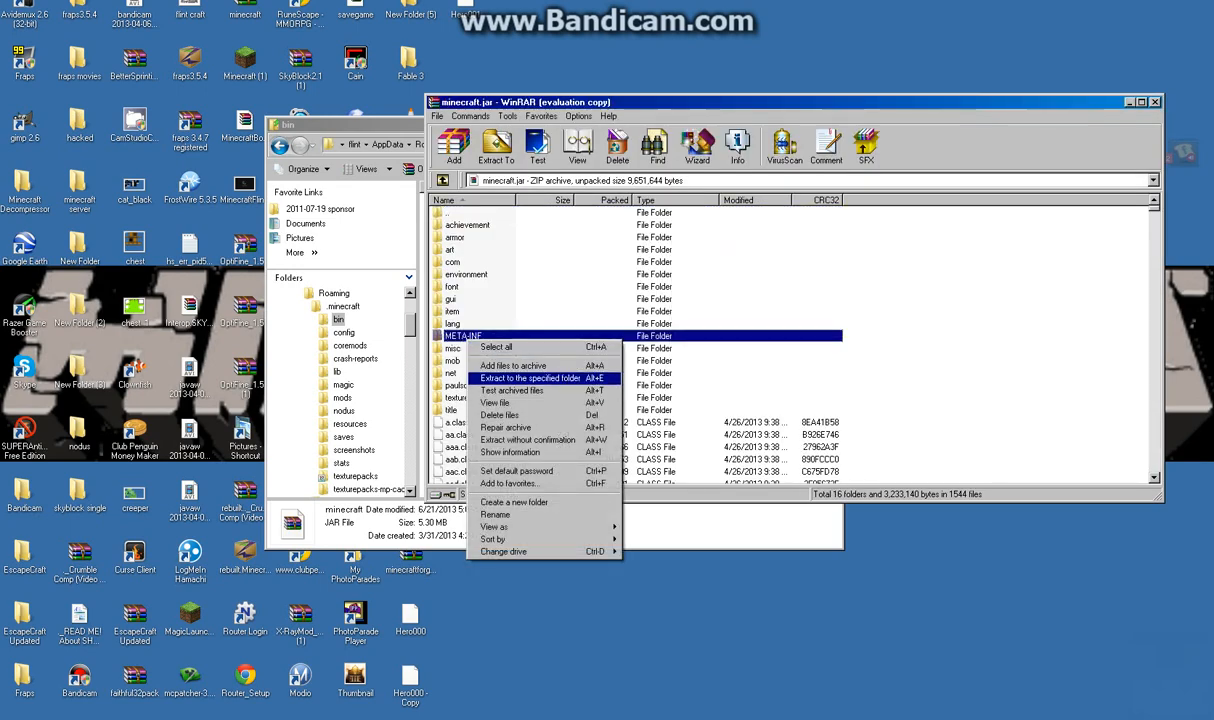
{"action": "left_click", "coordinate": [500, 414]}
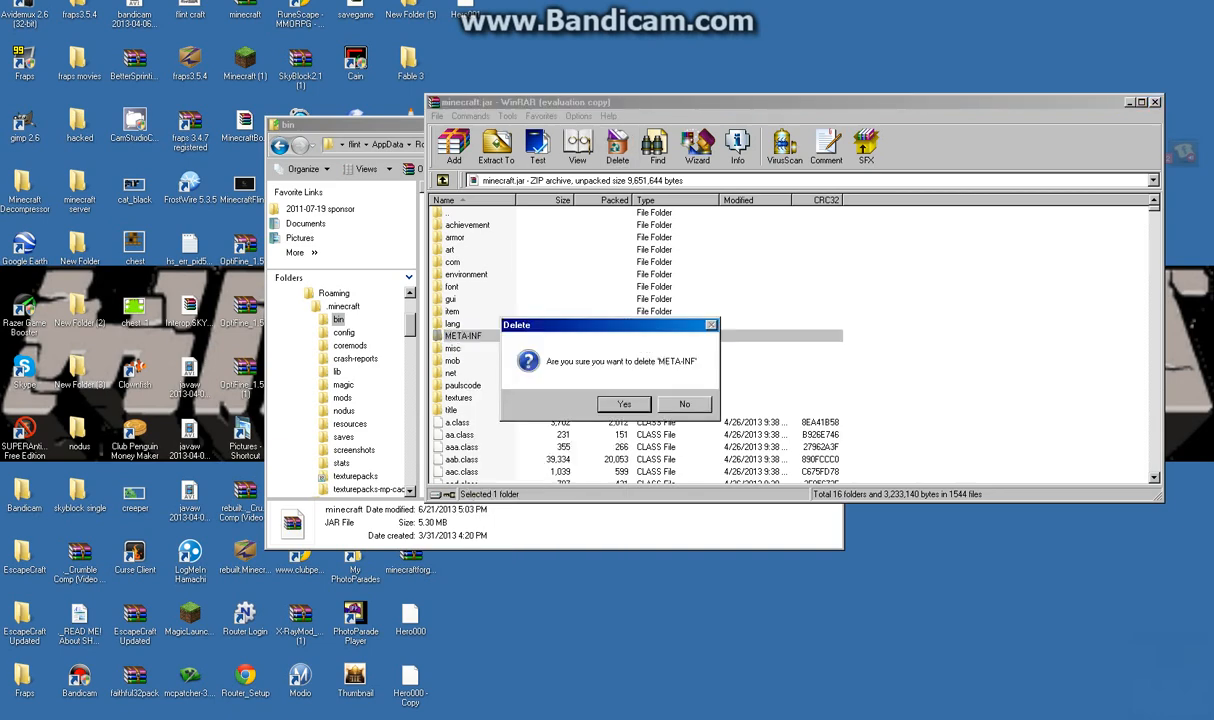
{"action": "left_click", "coordinate": [624, 404]}
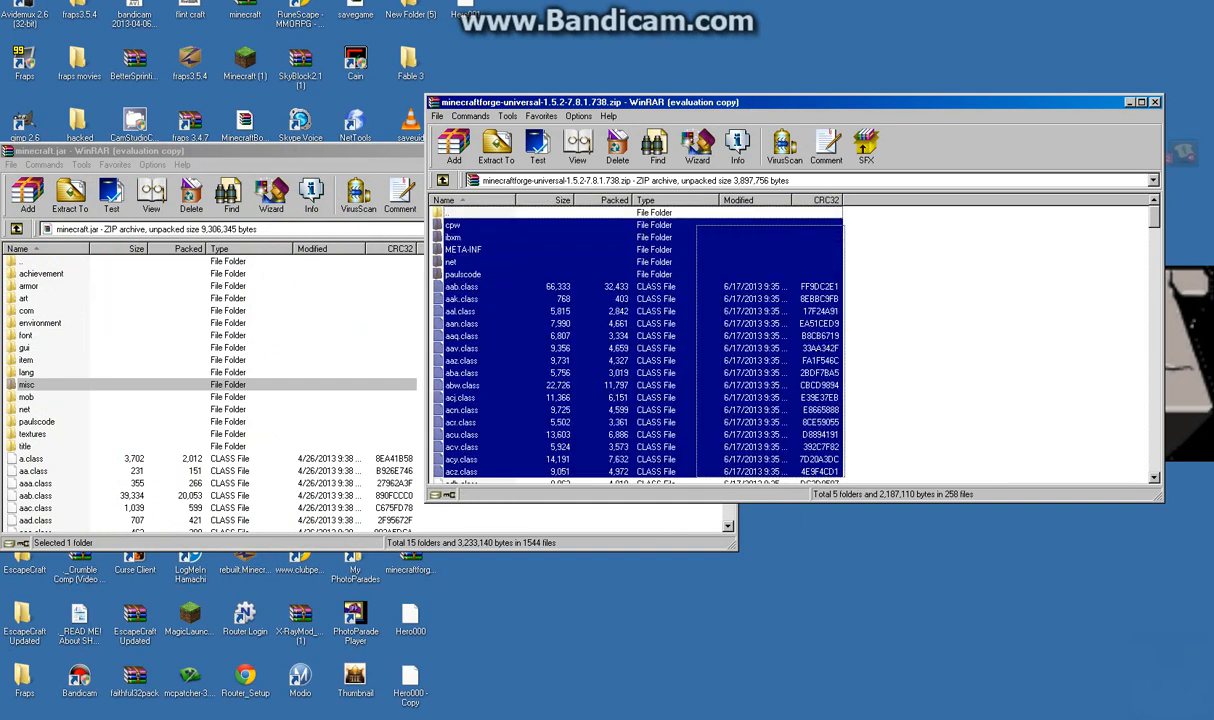
- Drag all Forge universal files into minecraft.jar, bringing up the Archive name and parameters prompt
{"action": "scroll", "scroll_direction": "down", "scroll_amount": 3}
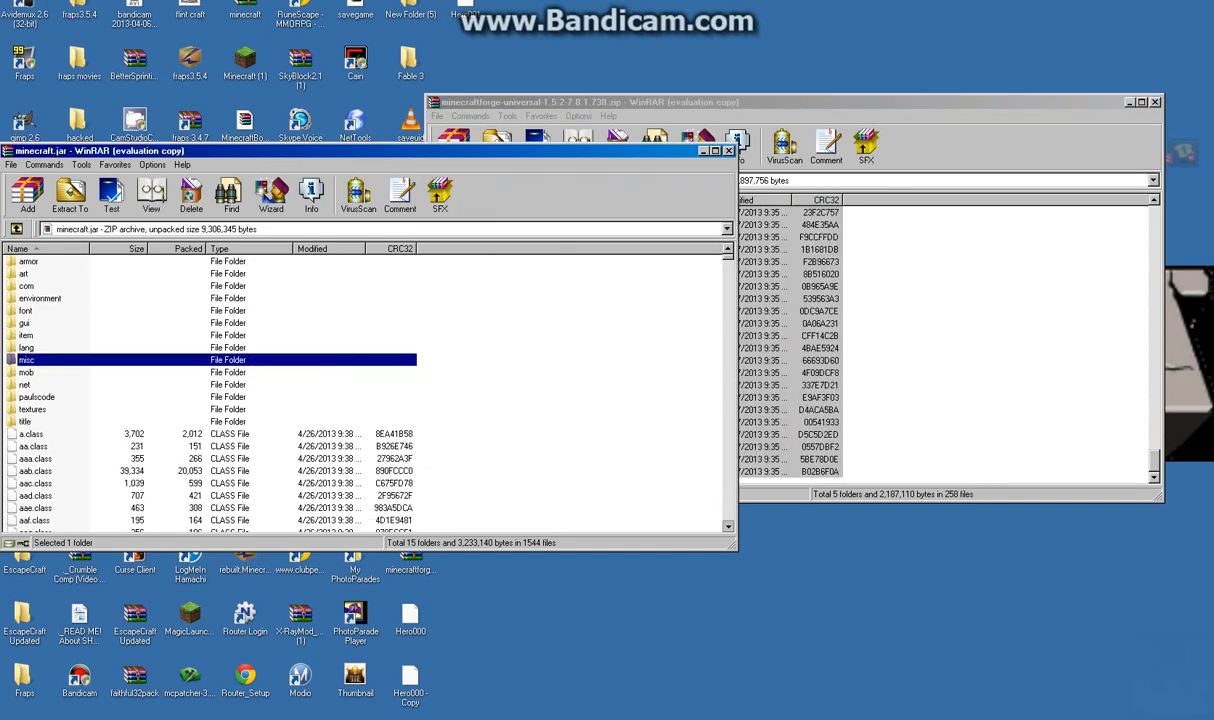
{"action": "scroll", "scroll_direction": "down", "scroll_amount": 3}
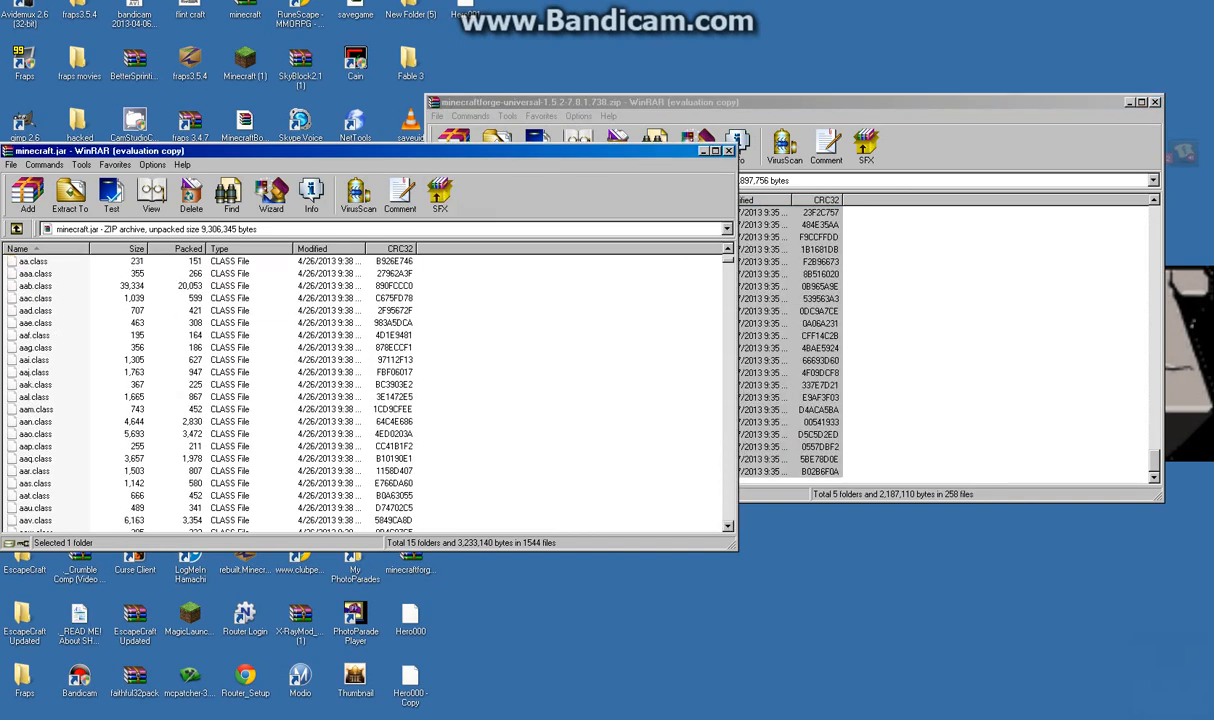
{"action": "left_click", "coordinate": [496, 148]}
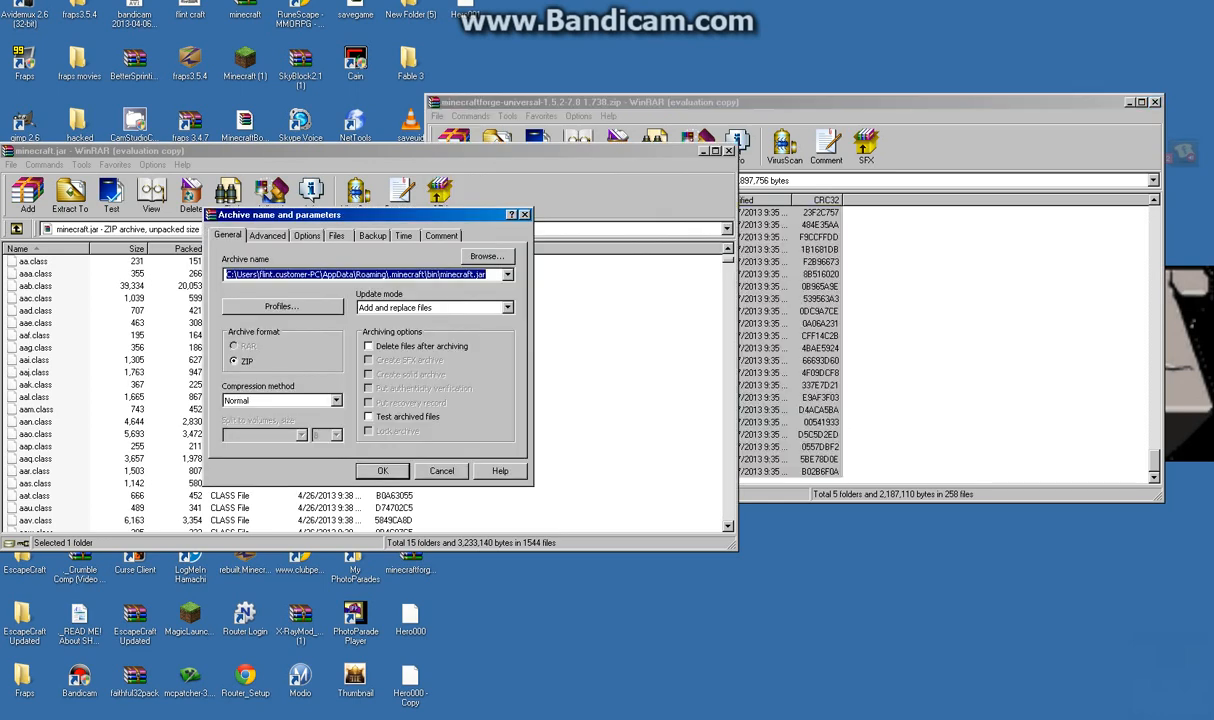
- Confirm adding the Forge files to minecraft.jar and dismiss the license reminder over the OptiFine zip
{"action": "left_click", "coordinate": [382, 470]}
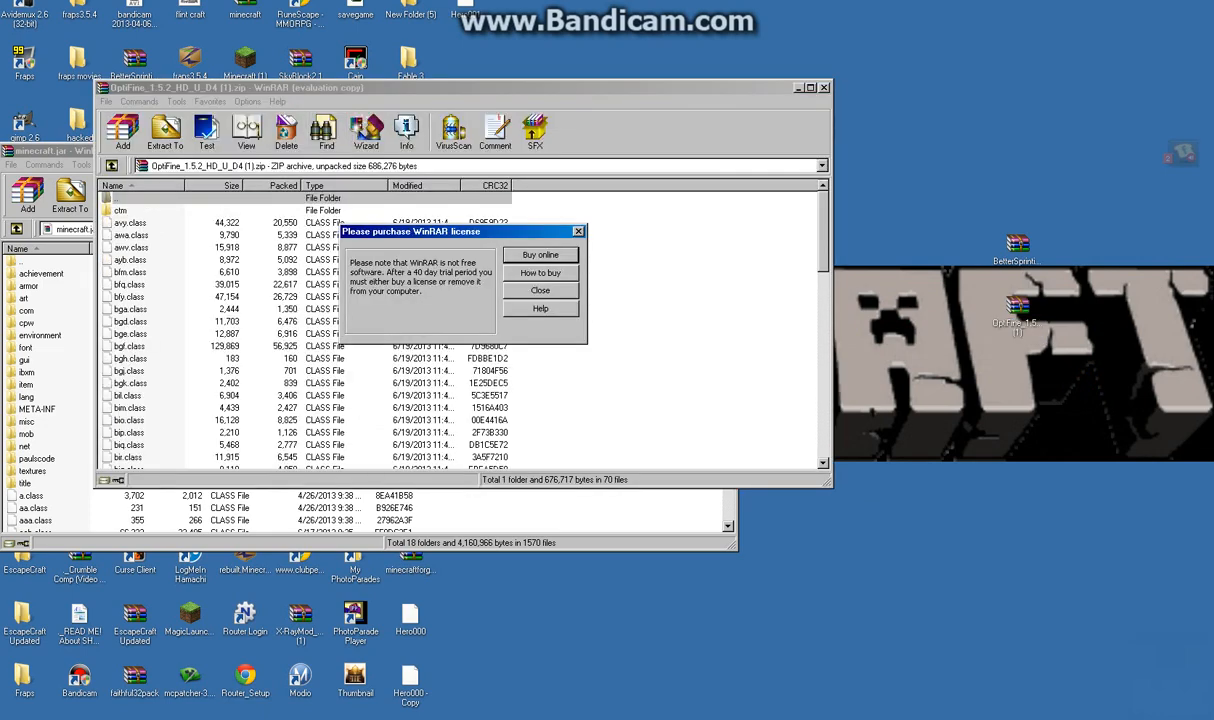
{"action": "left_click", "coordinate": [540, 290]}
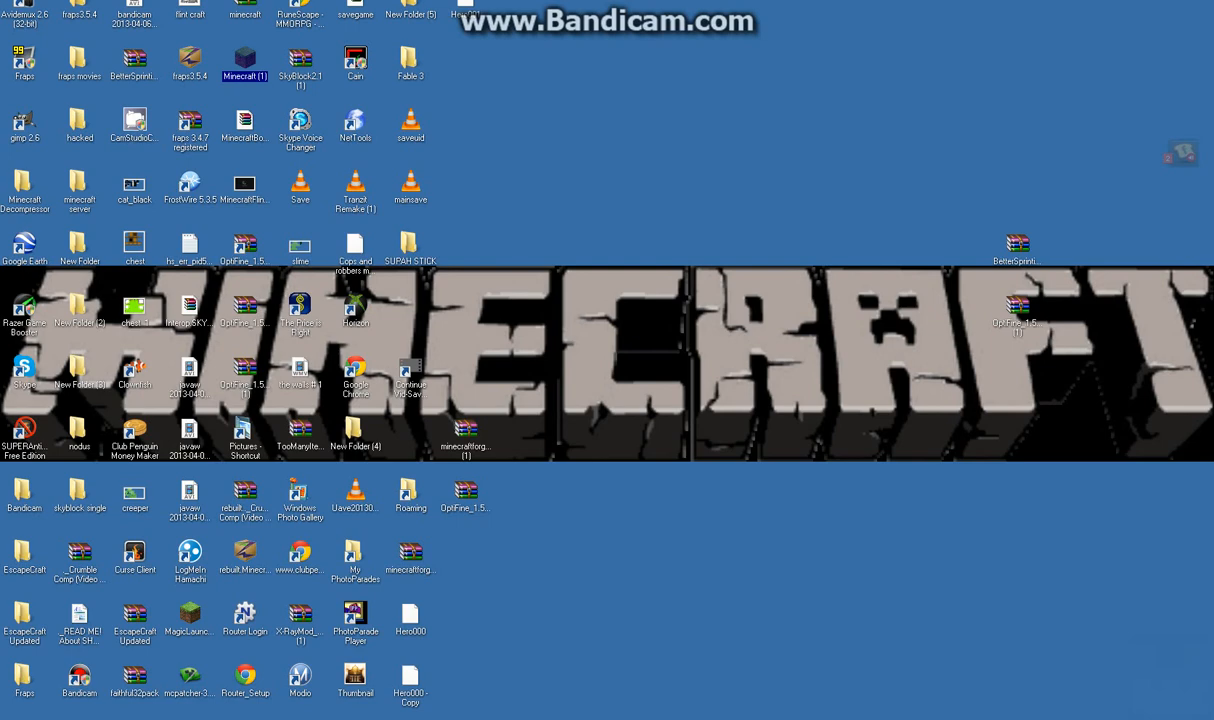
- Launch the Minecraft launcher from the desktop shortcut with the saved login ready
{"action": "double_click", "coordinate": [244, 60]}
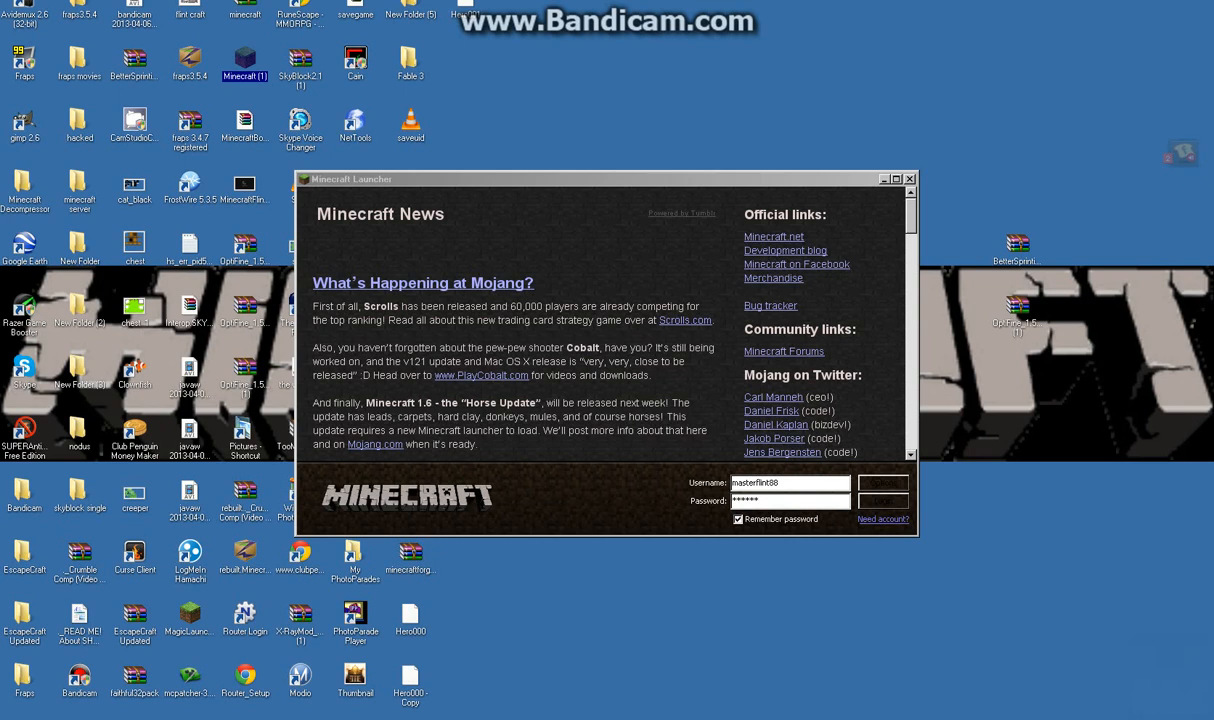
{"action": "left_click", "coordinate": [882, 500]}
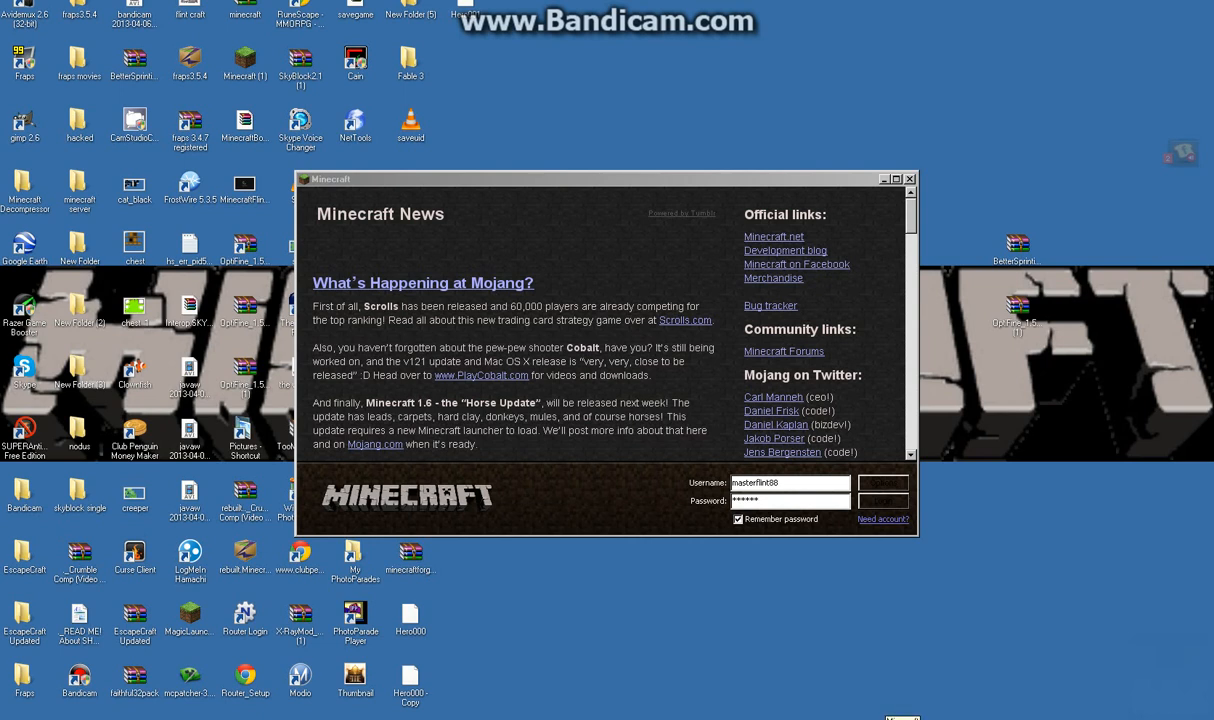
- Log in and let Minecraft load to the title screen showing Forge on 1.5.2
{"action": "left_click", "coordinate": [884, 482]}
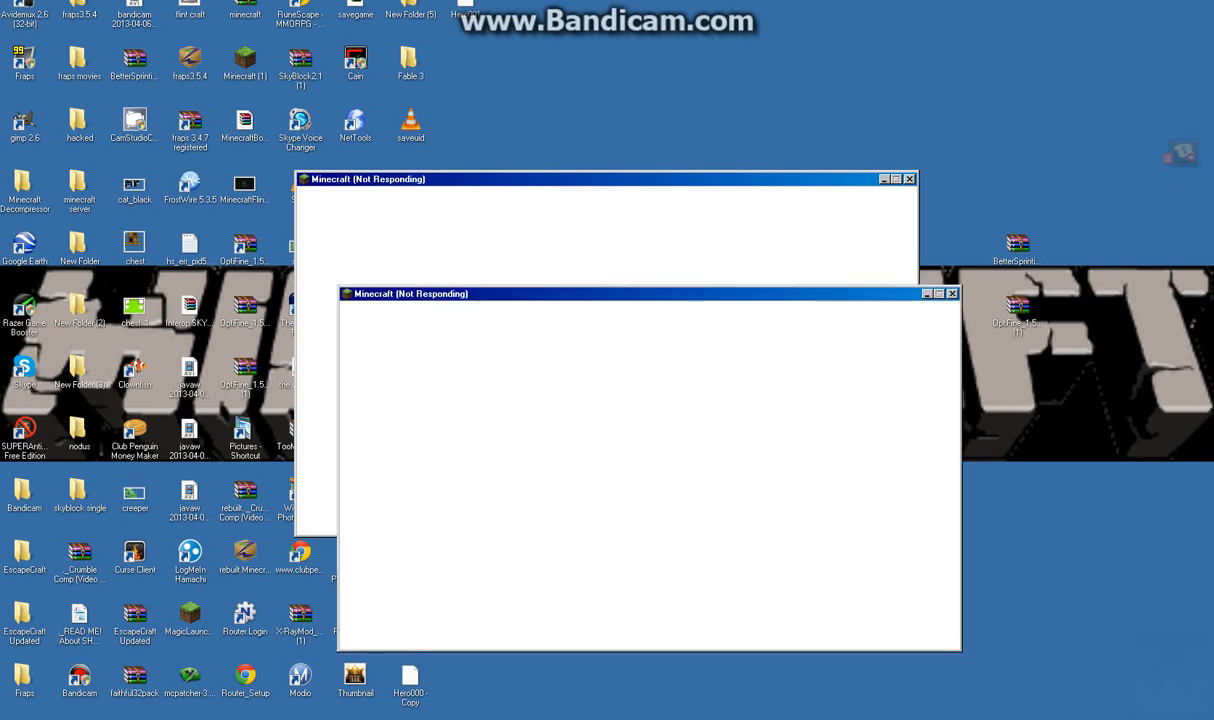
{"action": "left_click", "coordinate": [908, 178]}
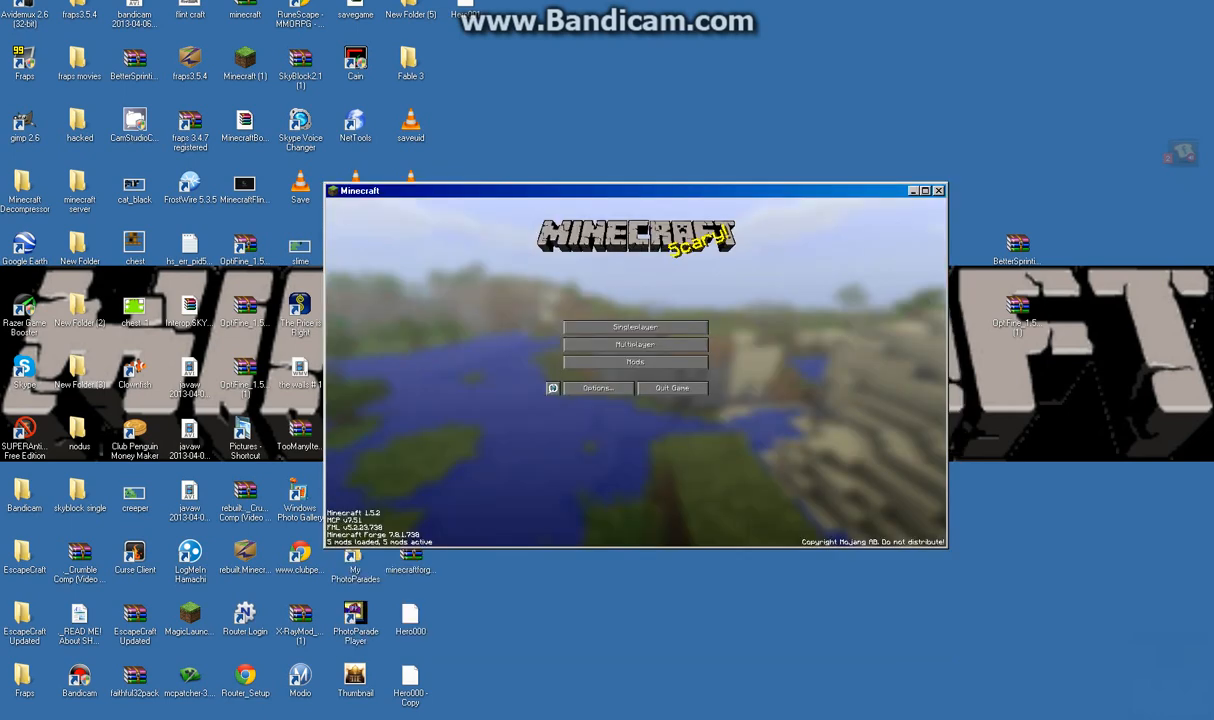
{"action": "mouse_move", "coordinate": [636, 362]}
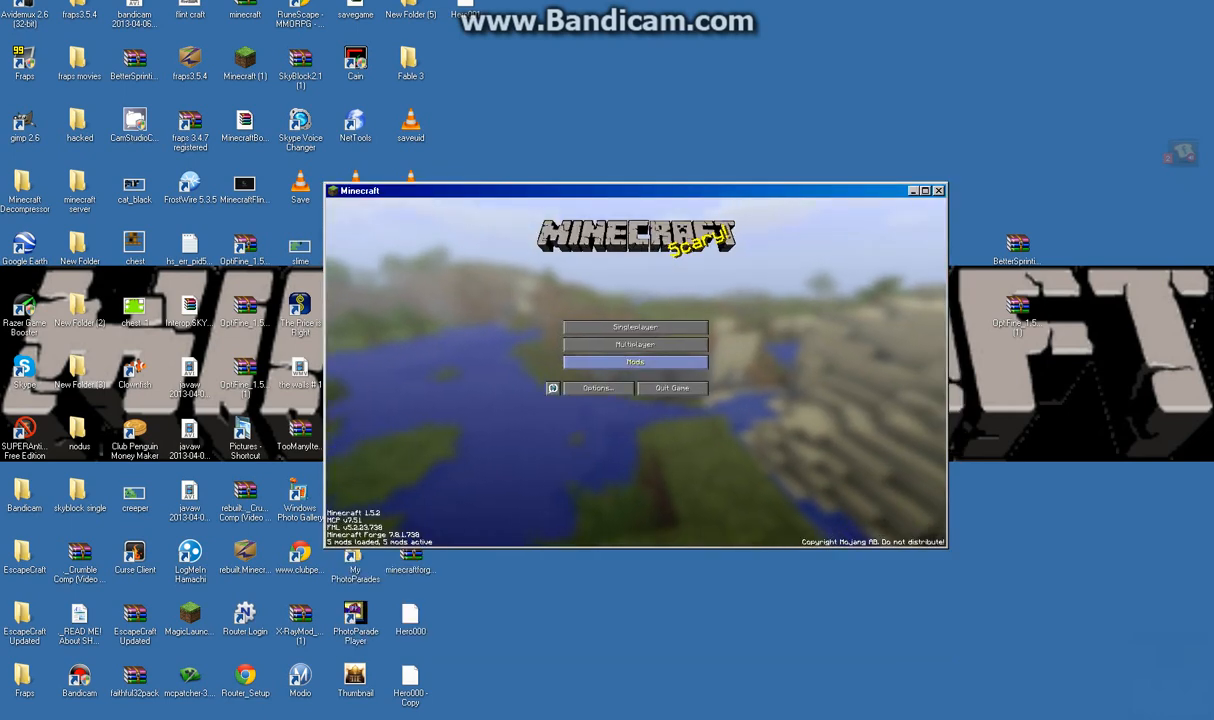
{"action": "left_click", "coordinate": [636, 360]}
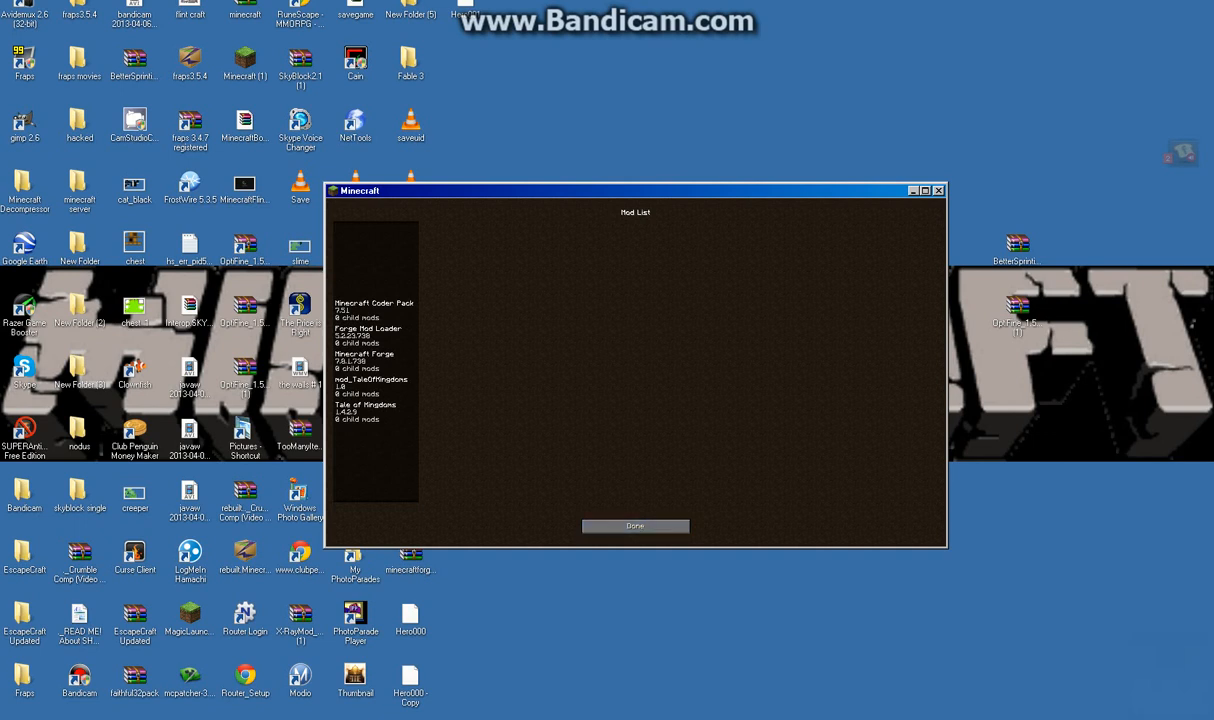
{"action": "left_click", "coordinate": [636, 526]}
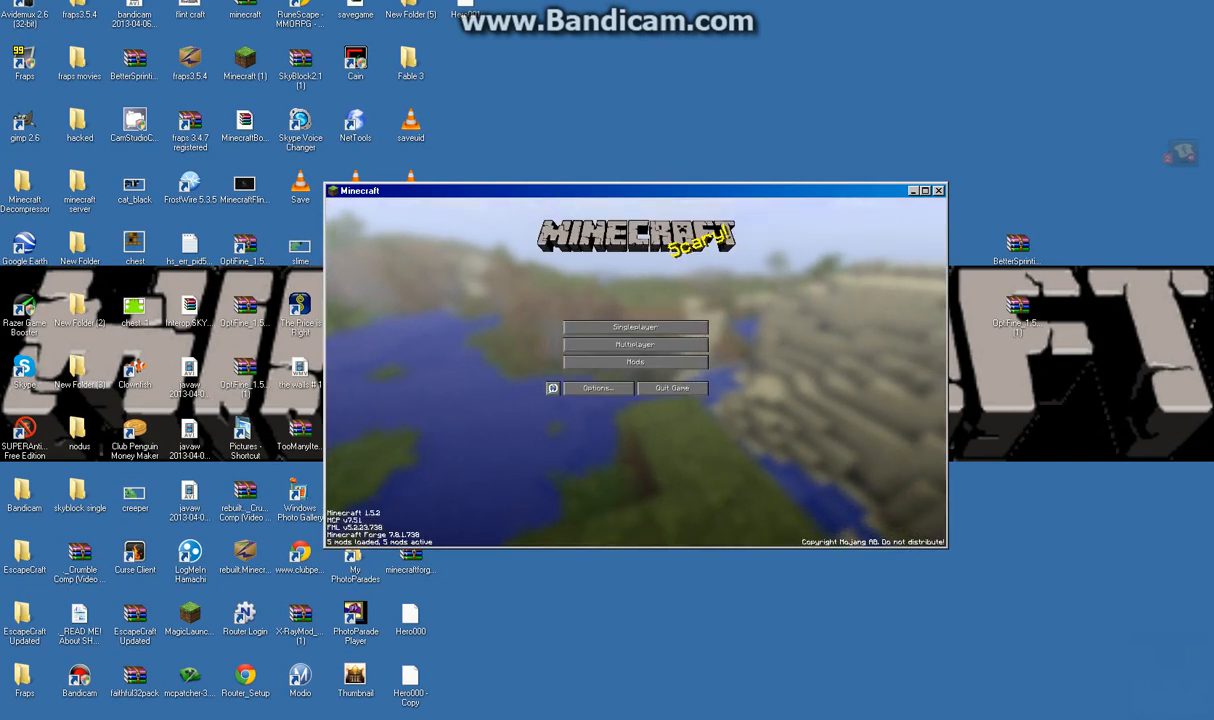
- Close the game, reopen minecraft.jar in WinRAR beside the OptiFine archive and dismiss both license reminders
{"action": "left_click", "coordinate": [938, 190]}
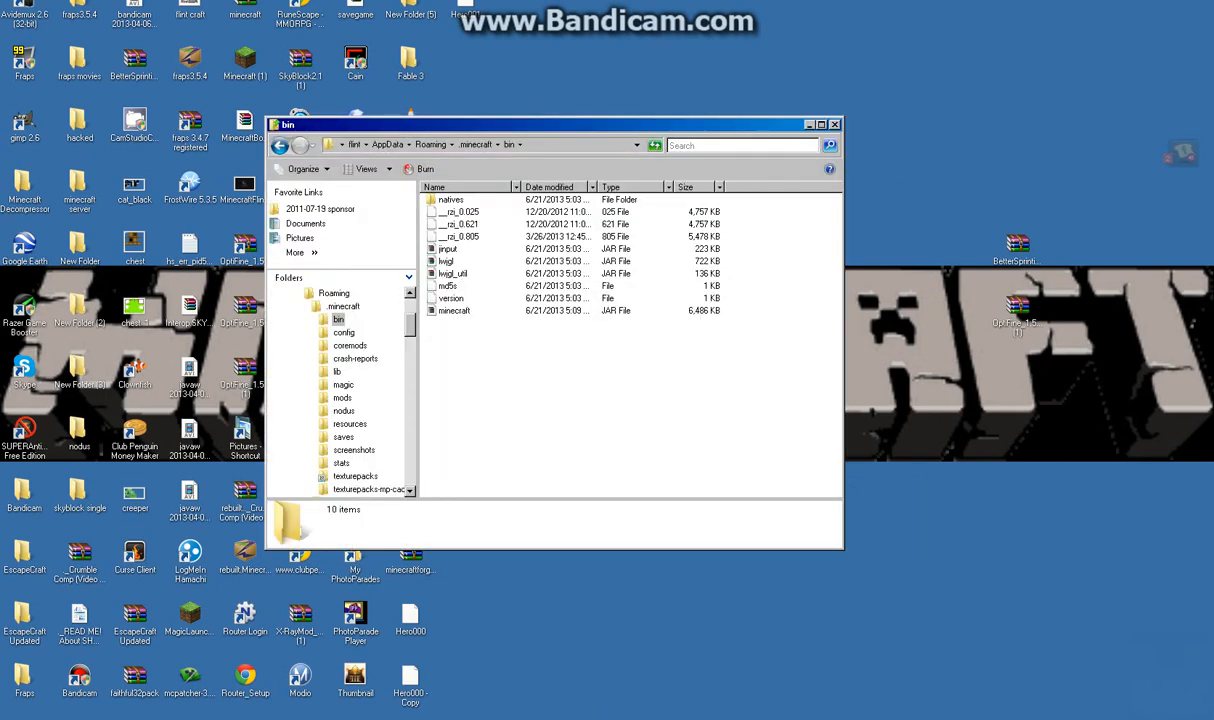
{"action": "left_click", "coordinate": [454, 310]}
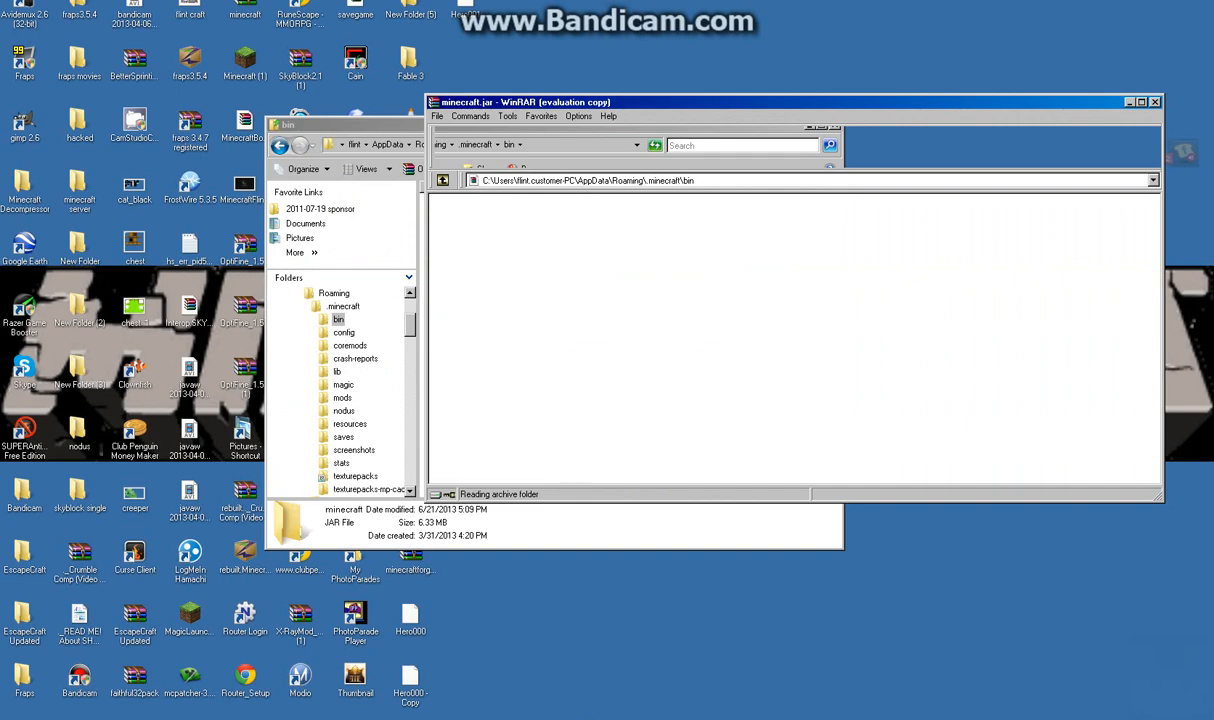
{"action": "double_click", "coordinate": [292, 520]}
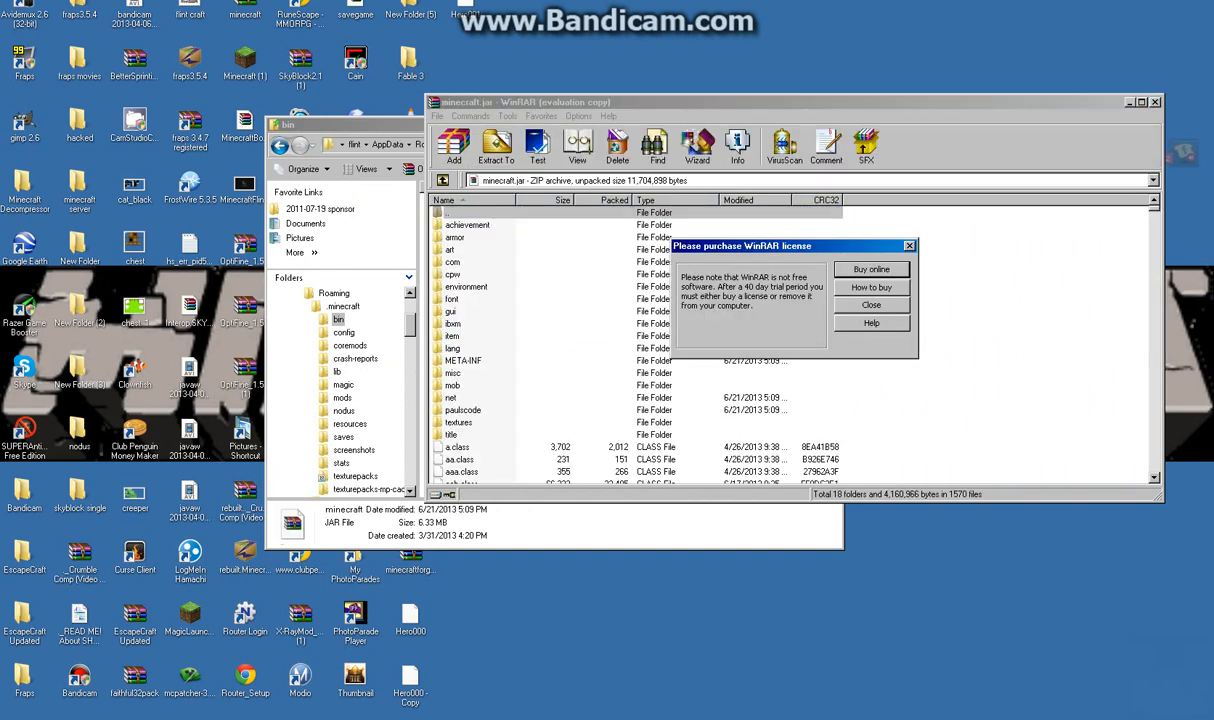
{"action": "left_click", "coordinate": [870, 304]}
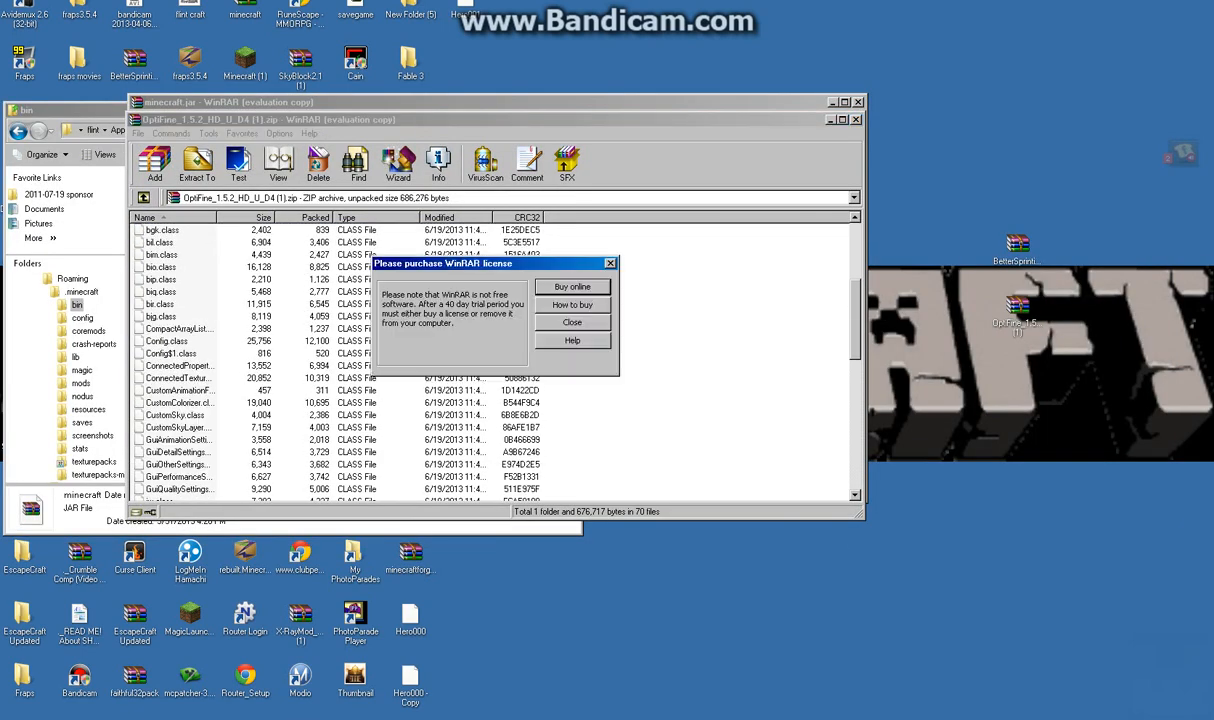
{"action": "left_click", "coordinate": [572, 322]}
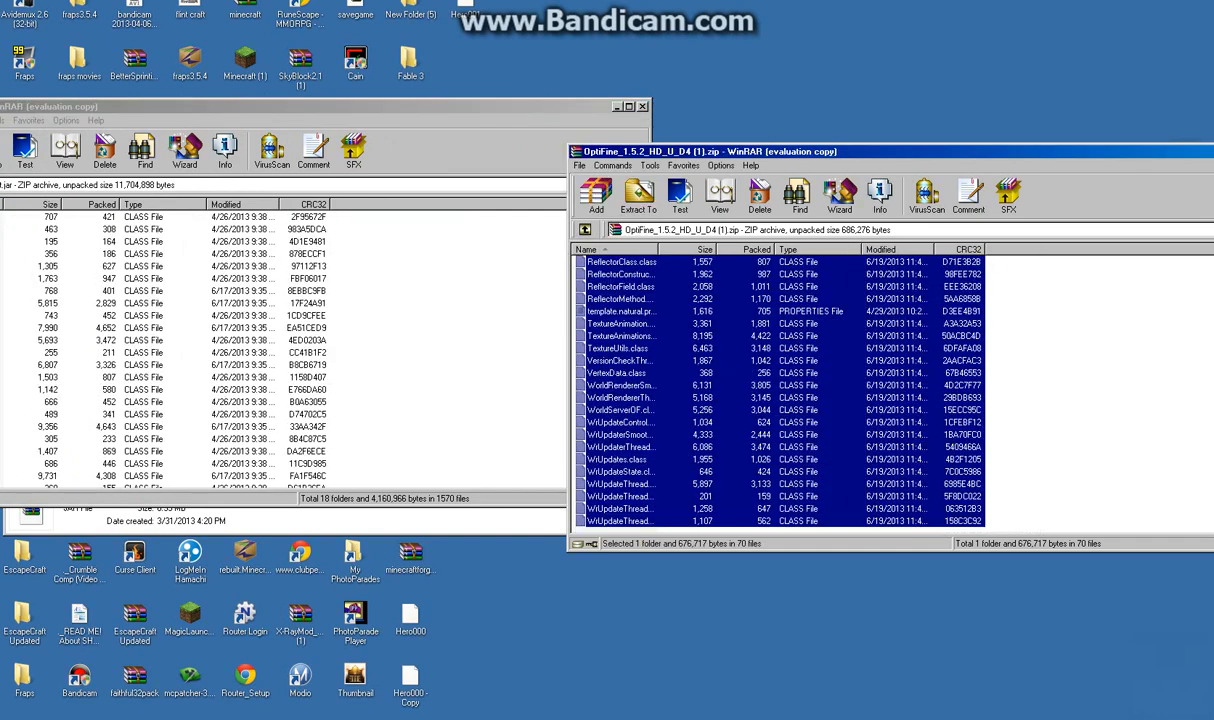
- Add the selected OptiFine class files into minecraft.jar and confirm the archive parameters
{"action": "left_click", "coordinate": [638, 196]}
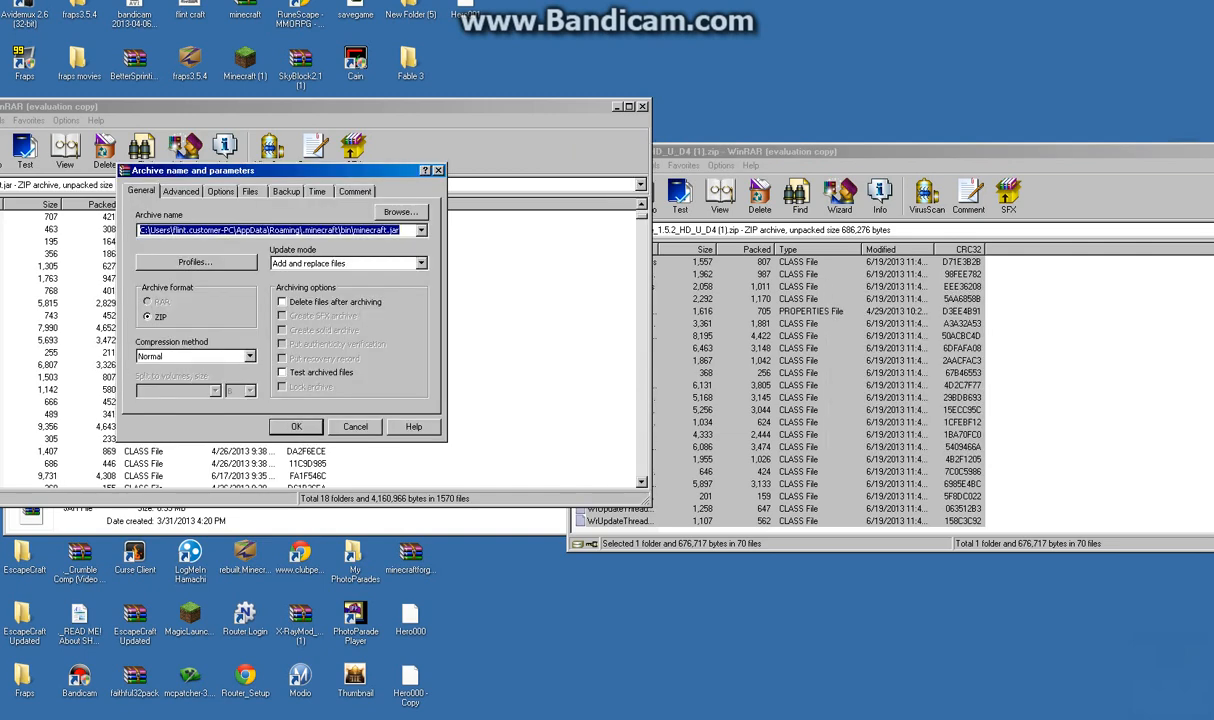
{"action": "left_click", "coordinate": [296, 426]}
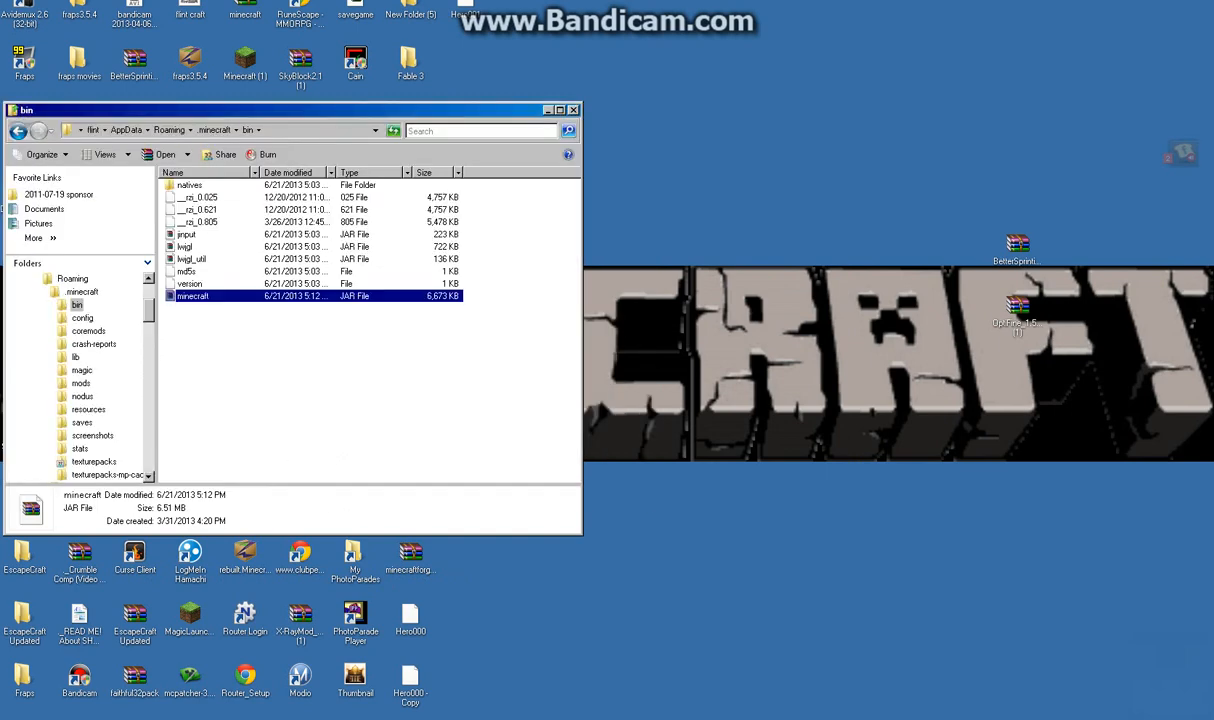
- Close the bin folder and launch Minecraft from its desktop shortcut
{"action": "left_click", "coordinate": [572, 110]}
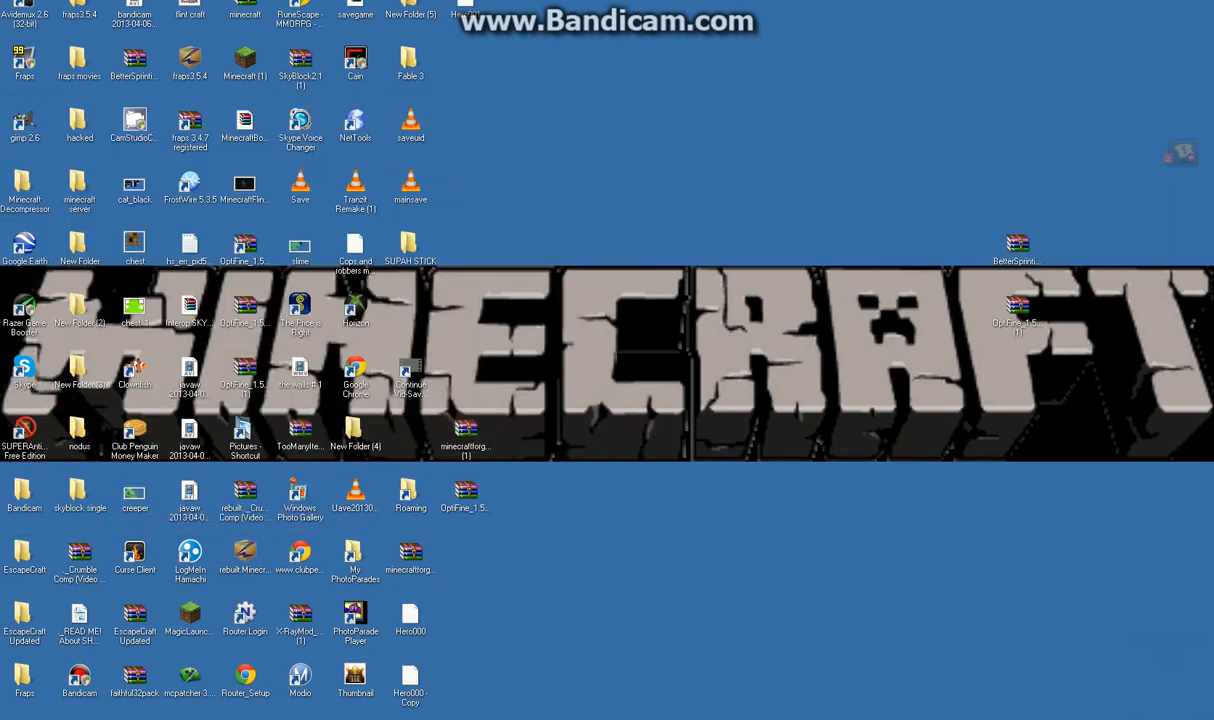
{"action": "left_click", "coordinate": [244, 62]}
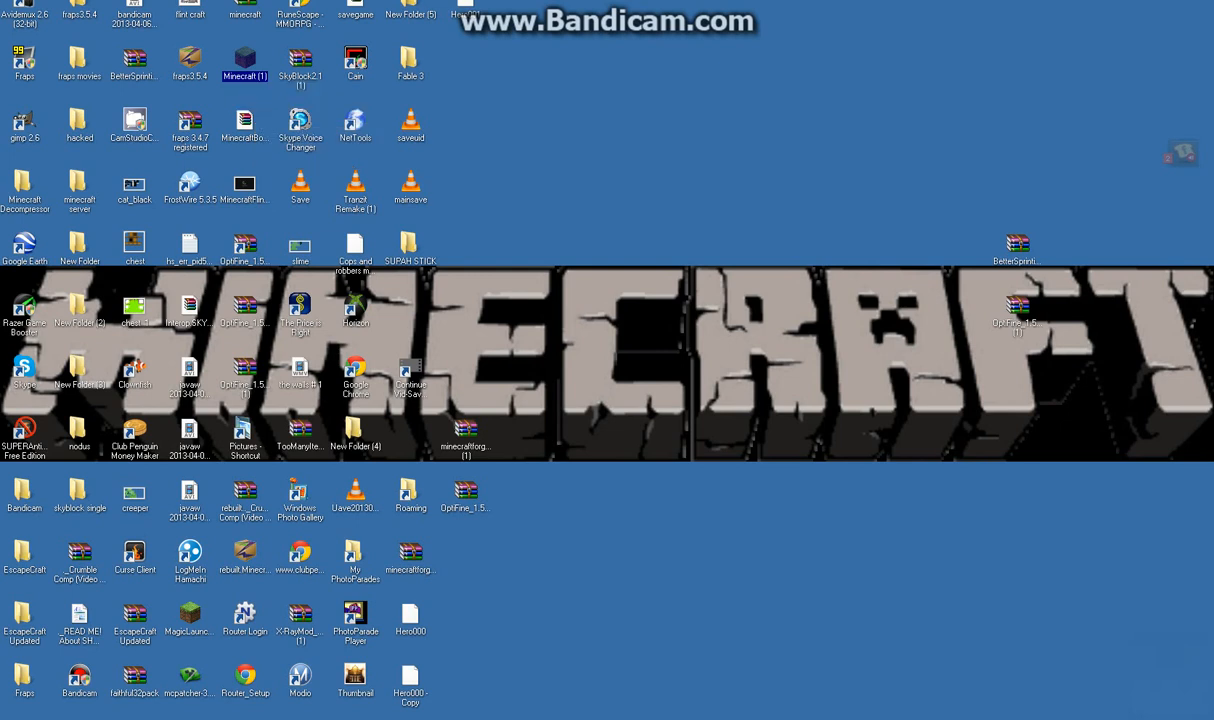
{"action": "double_click", "coordinate": [244, 56]}
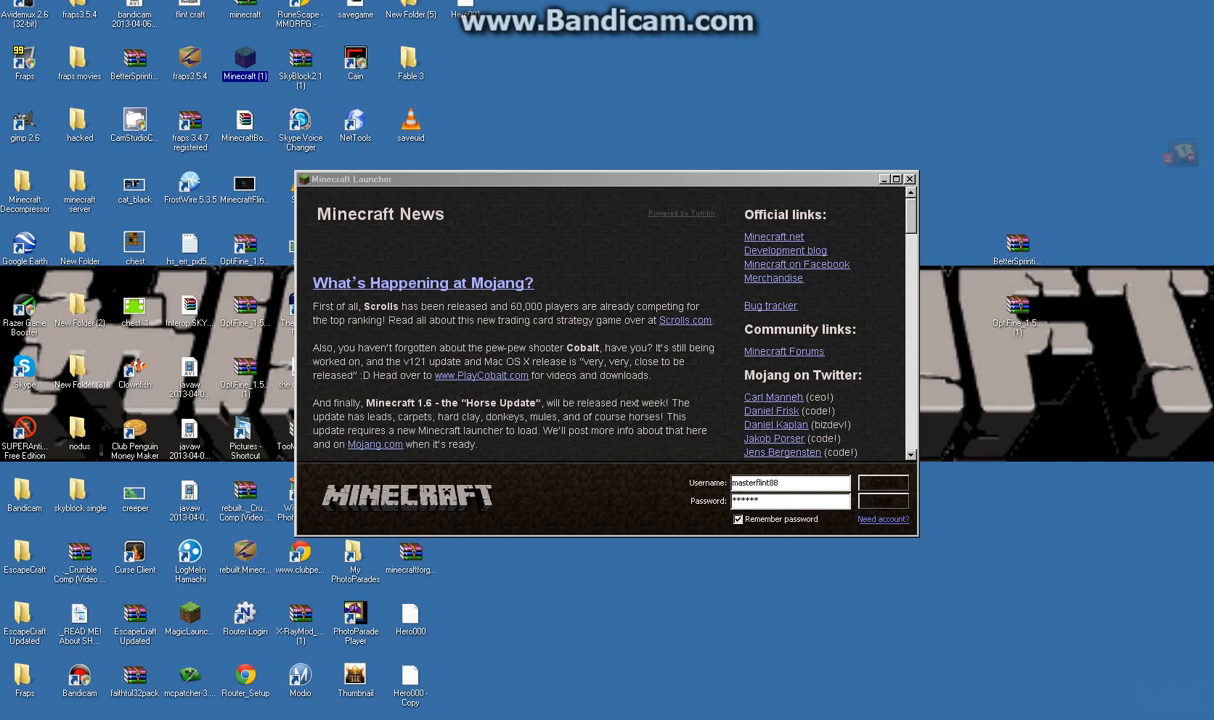
- Log in from the launcher and start the modified game loading to the Mojang splash
{"action": "left_click", "coordinate": [882, 482]}
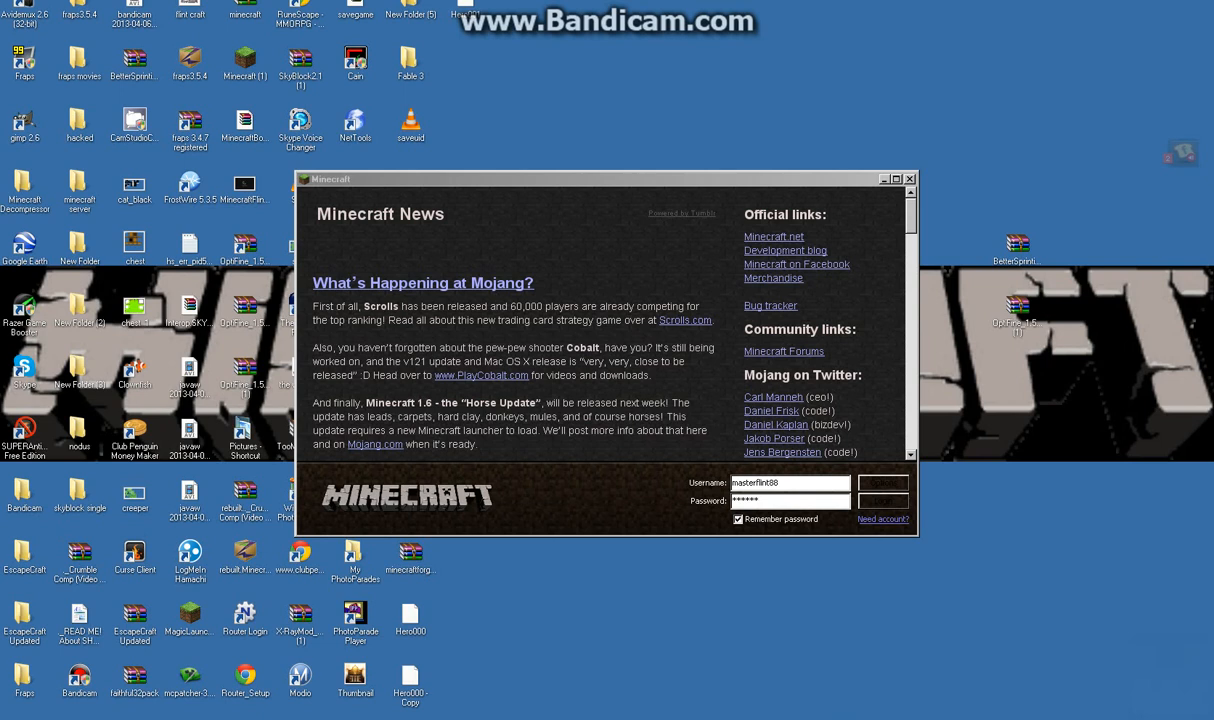
{"action": "left_click", "coordinate": [880, 482]}
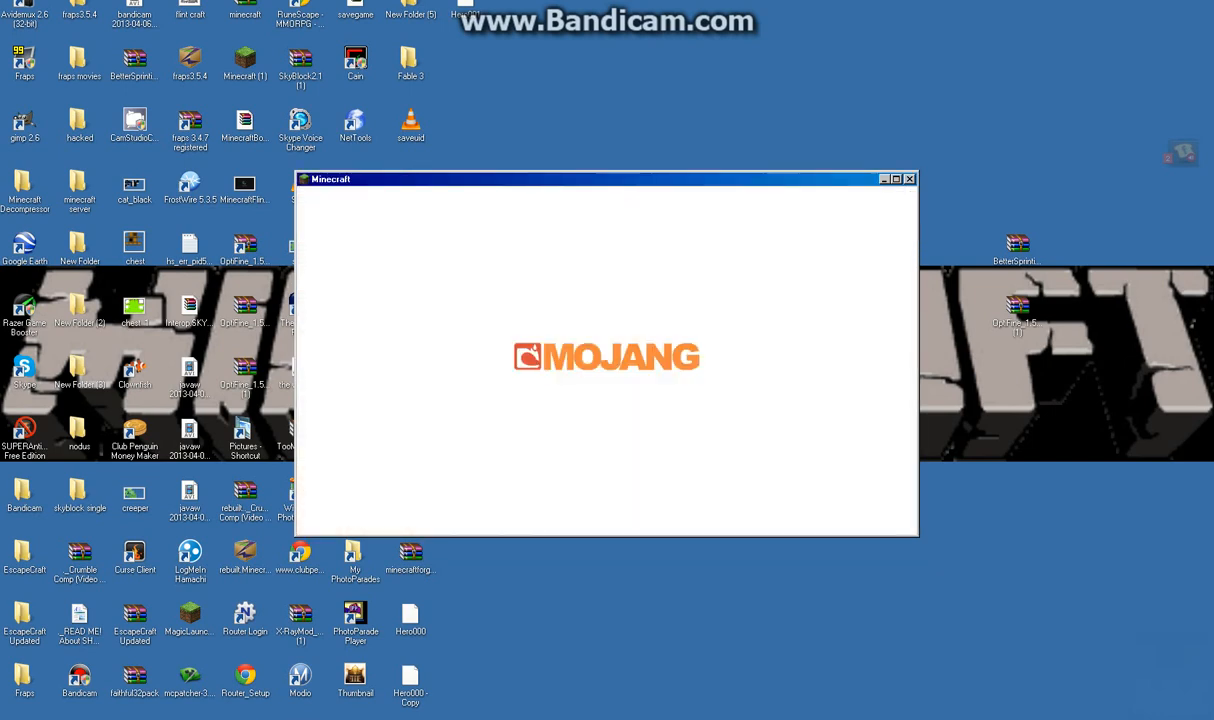